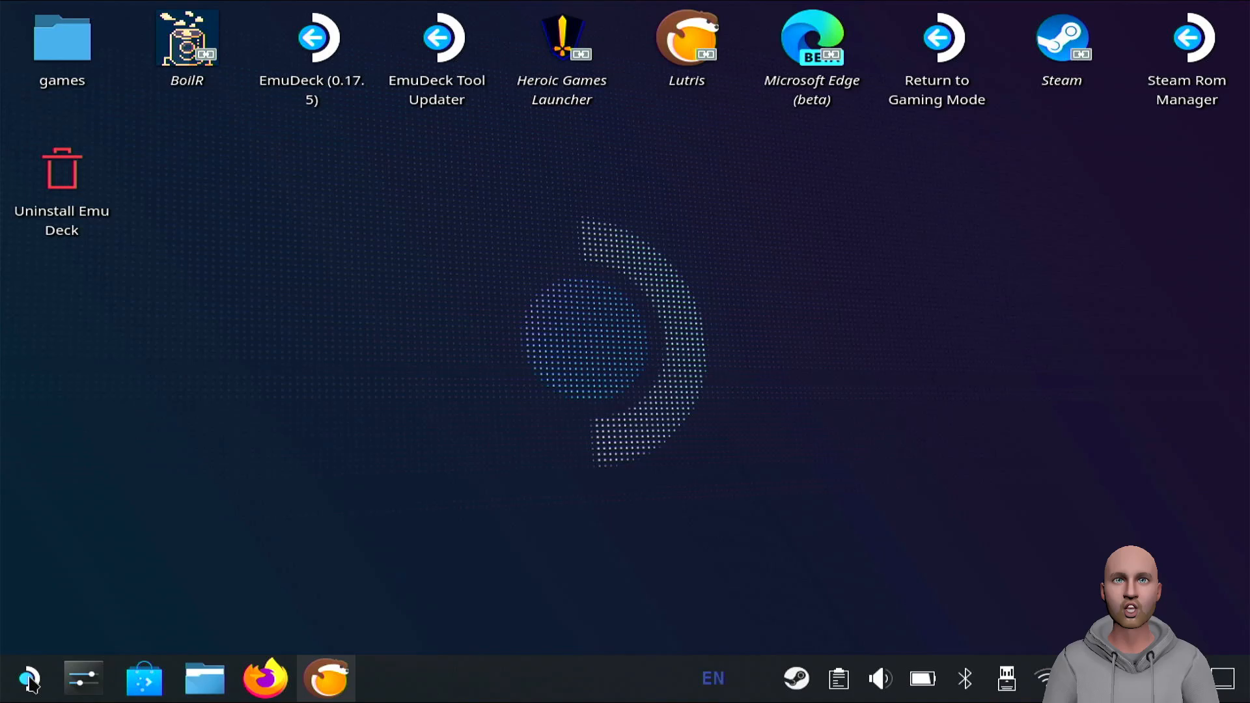
Step: Launch Discover from the Favorites in the application launcher
{"action": "left_click", "coordinate": [29, 678]}
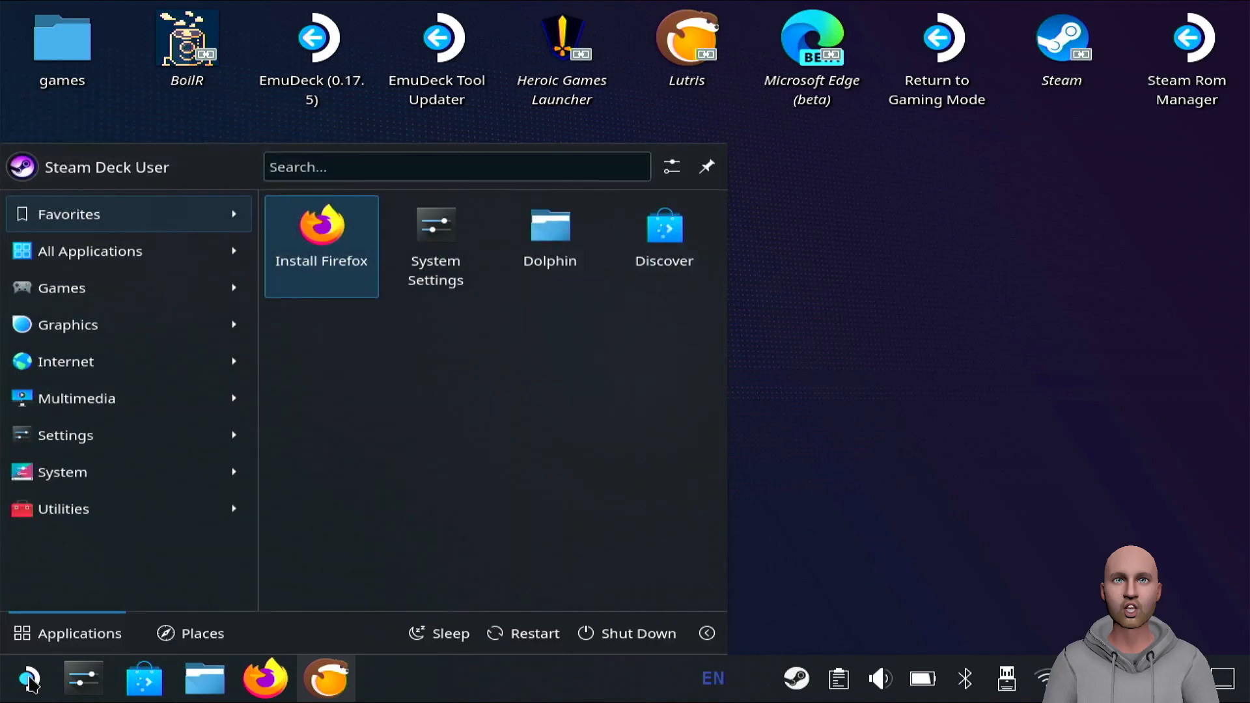
{"action": "mouse_move", "coordinate": [249, 469]}
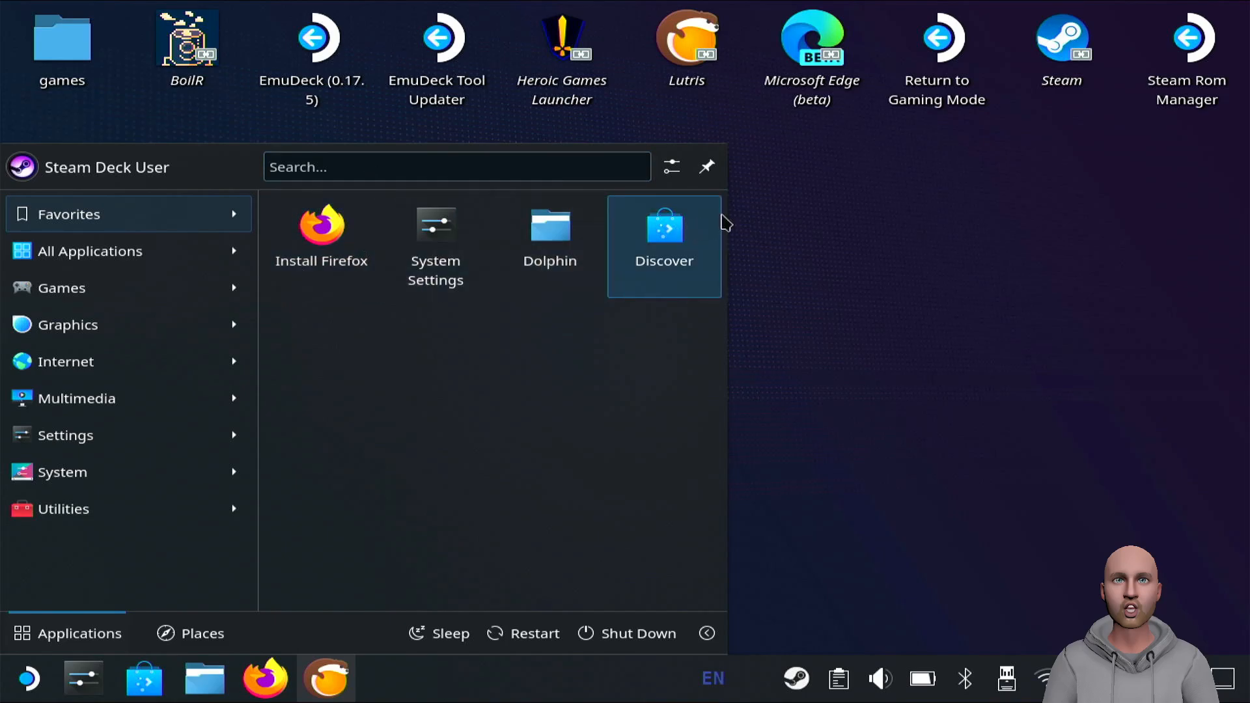
{"action": "left_click", "coordinate": [664, 231]}
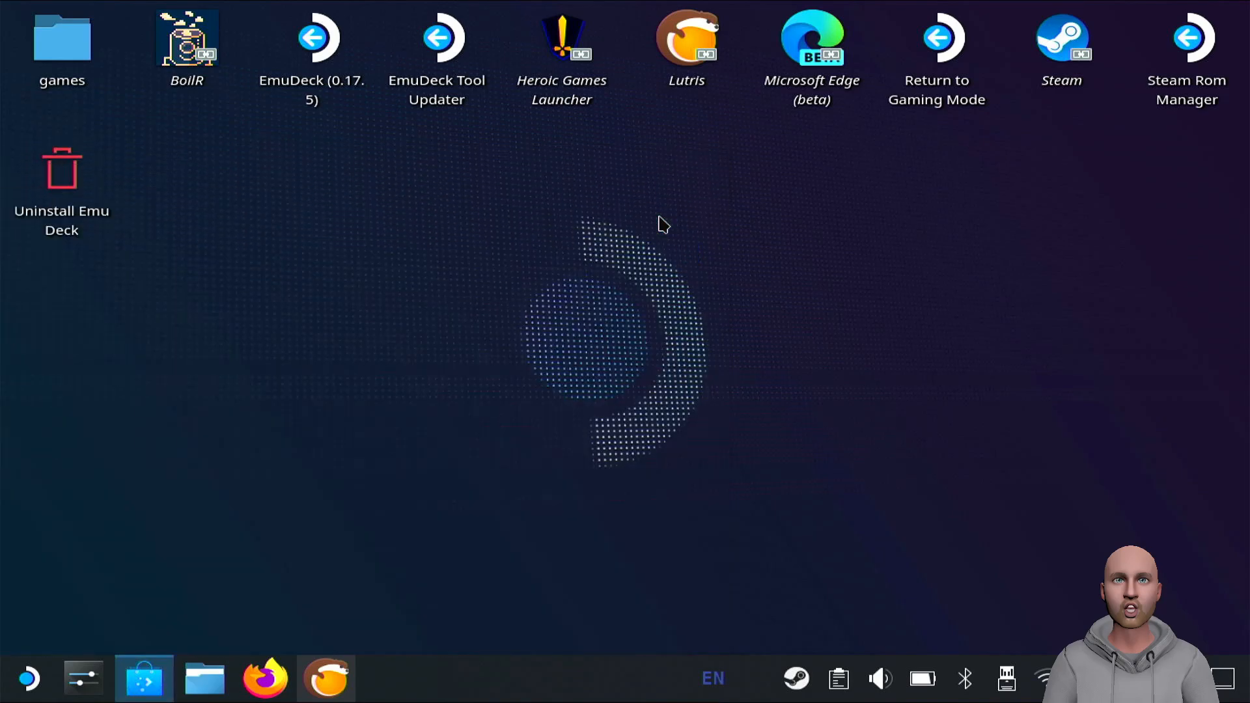
Step: Search Discover for 'lutris', confirm it shows Remove, and close the store
{"action": "left_click", "coordinate": [143, 678]}
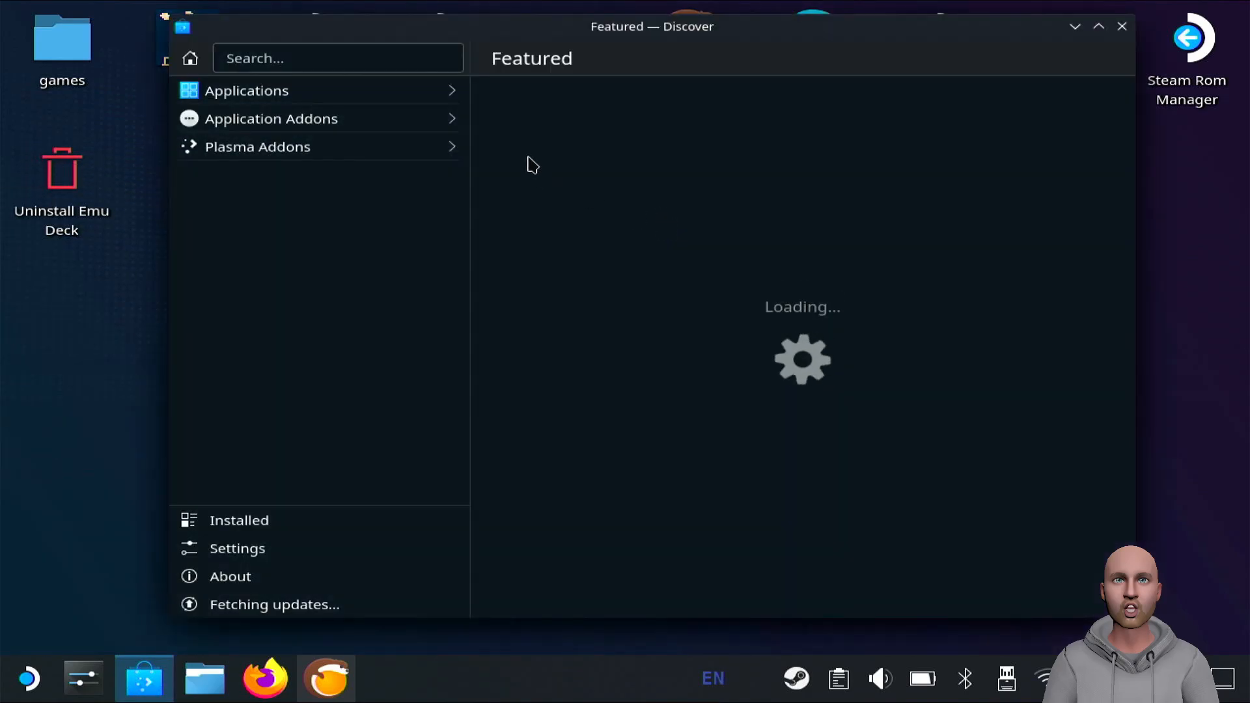
{"action": "left_click", "coordinate": [337, 57]}
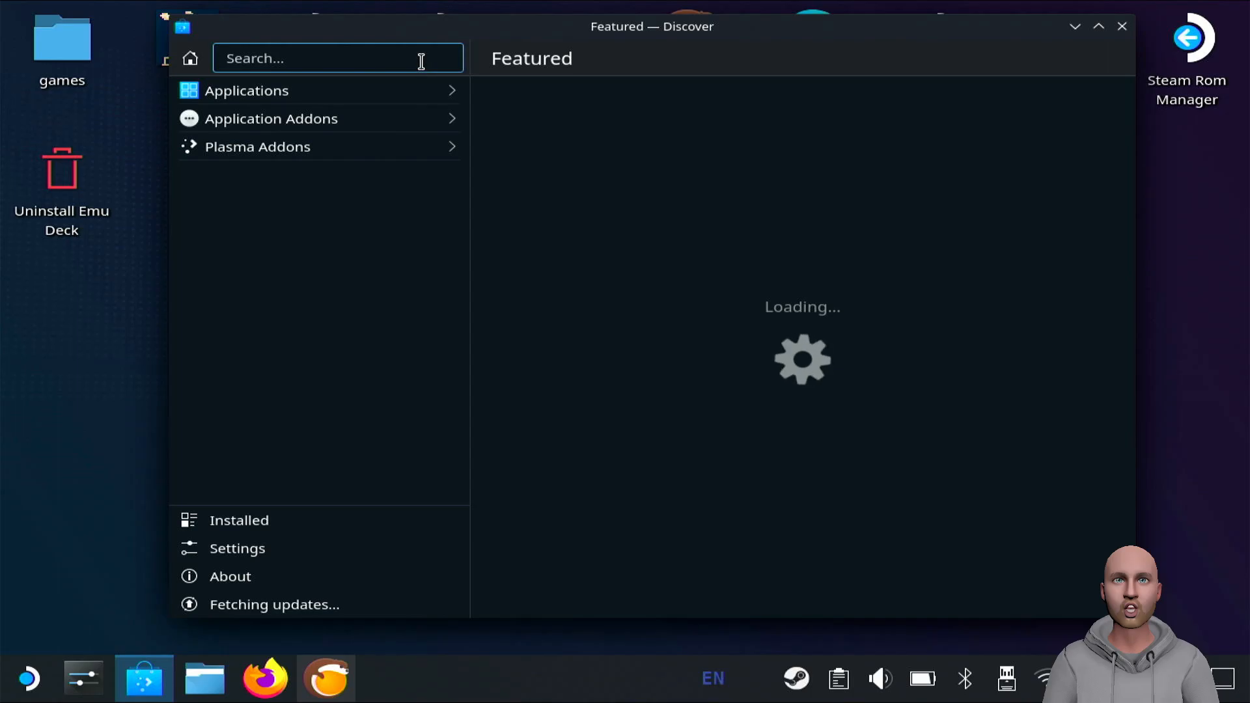
{"action": "type", "text": "lut"}
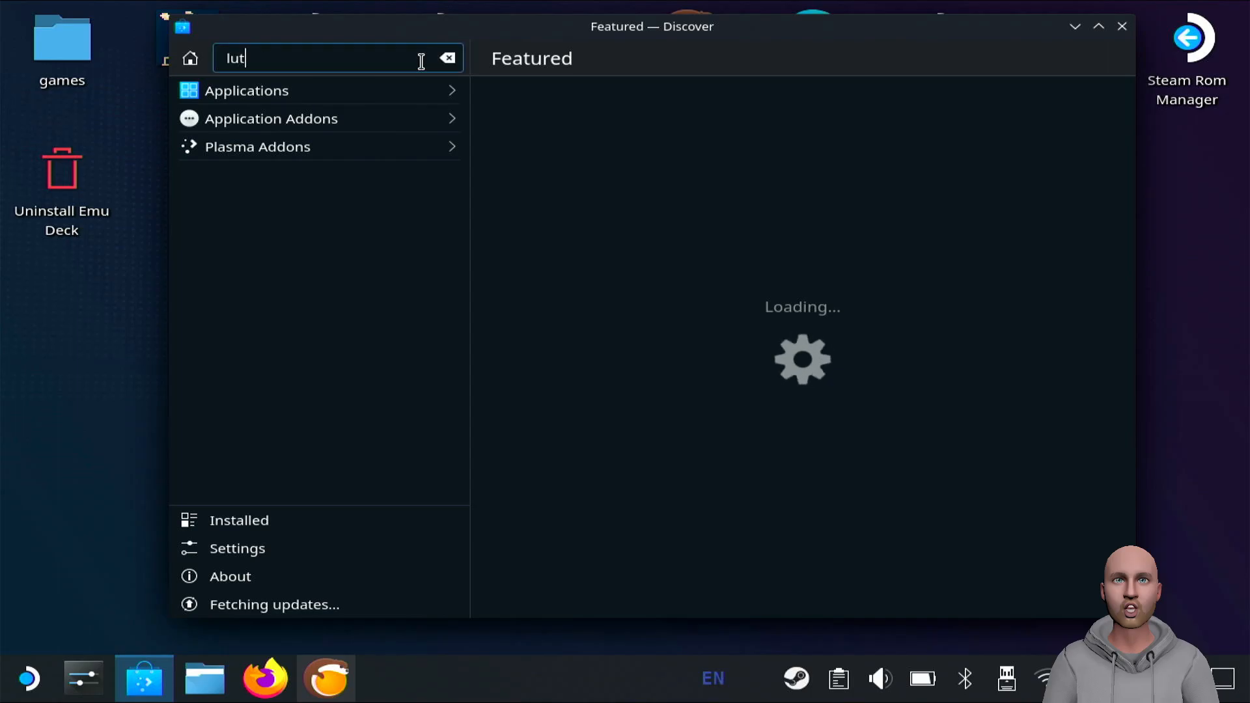
{"action": "type", "text": "ris"}
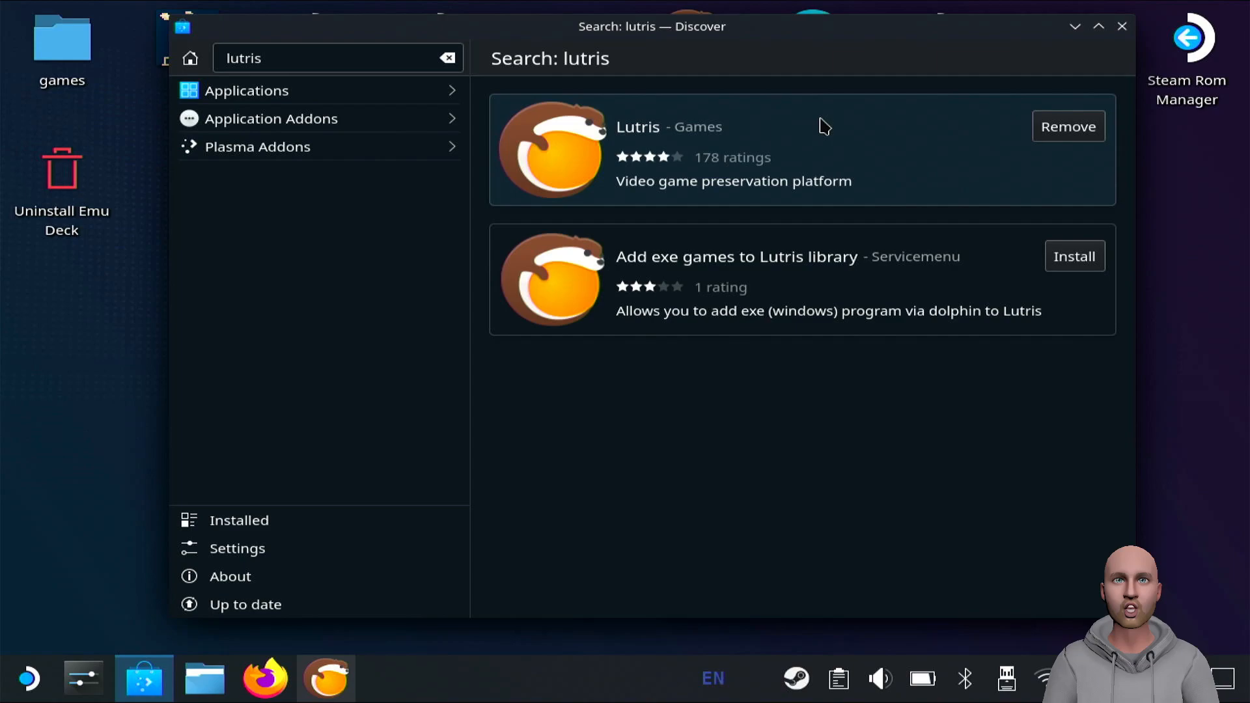
{"action": "mouse_move", "coordinate": [897, 121]}
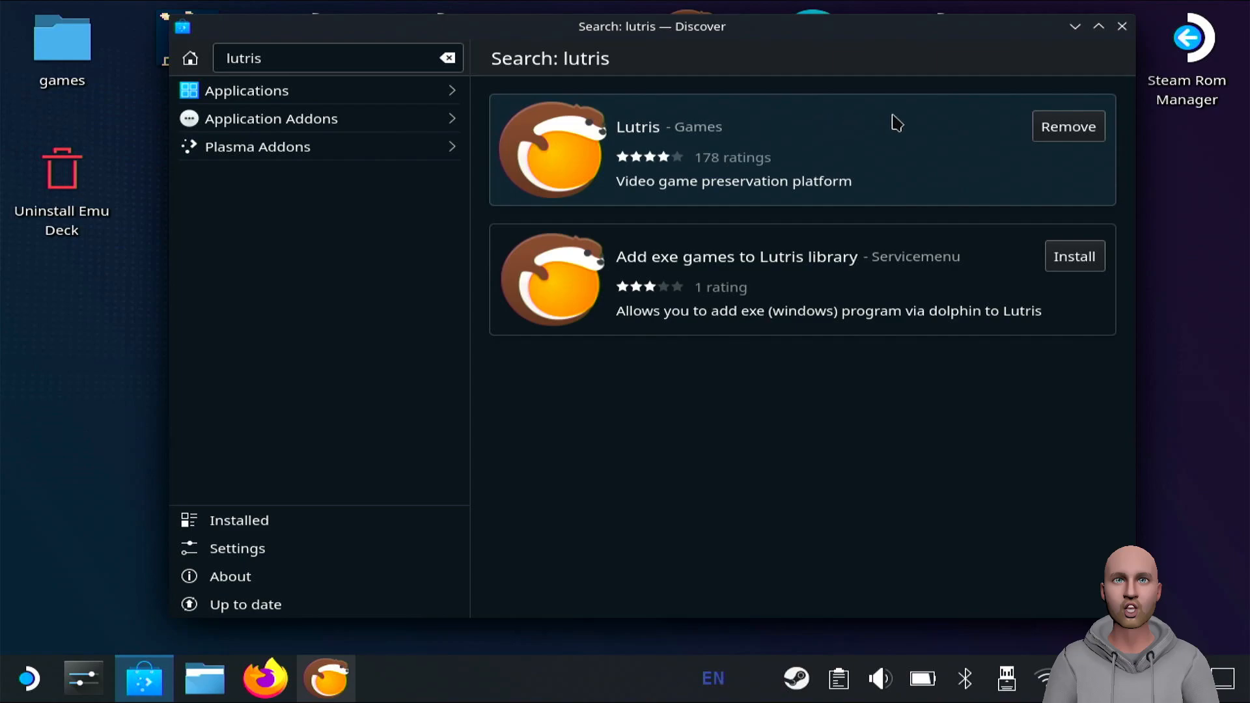
{"action": "mouse_move", "coordinate": [1108, 52]}
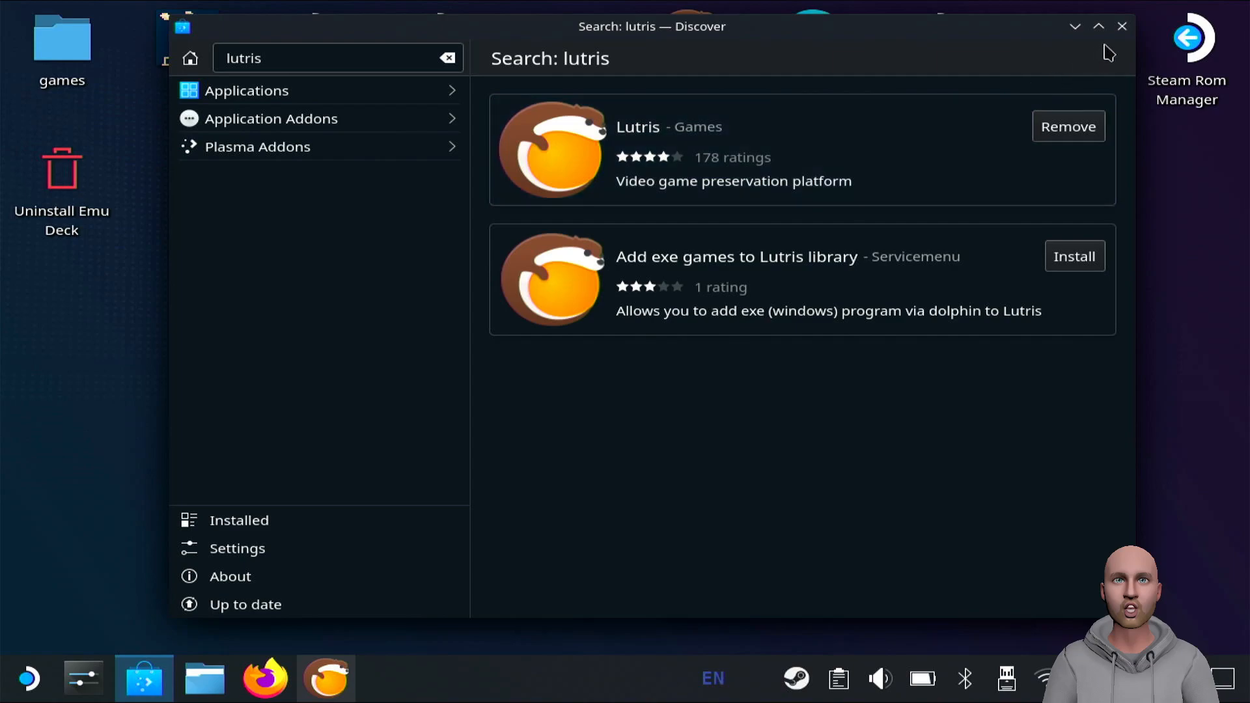
{"action": "mouse_move", "coordinate": [1121, 26]}
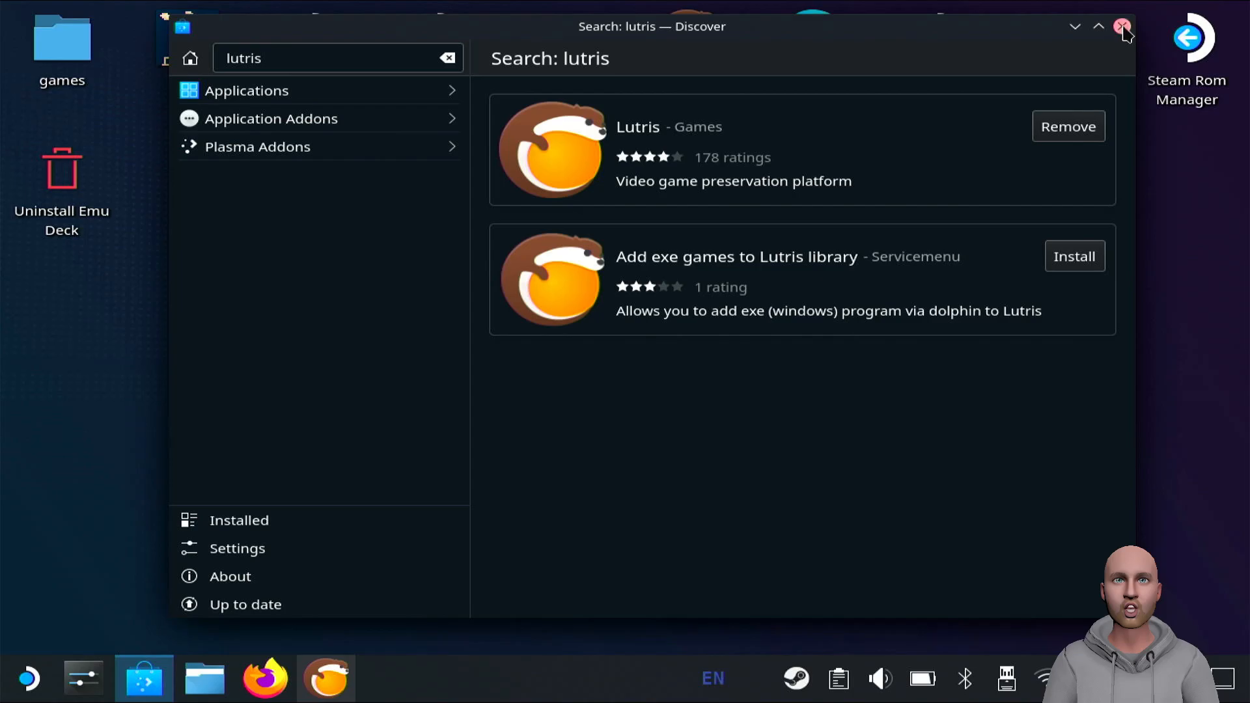
{"action": "left_click", "coordinate": [1121, 26]}
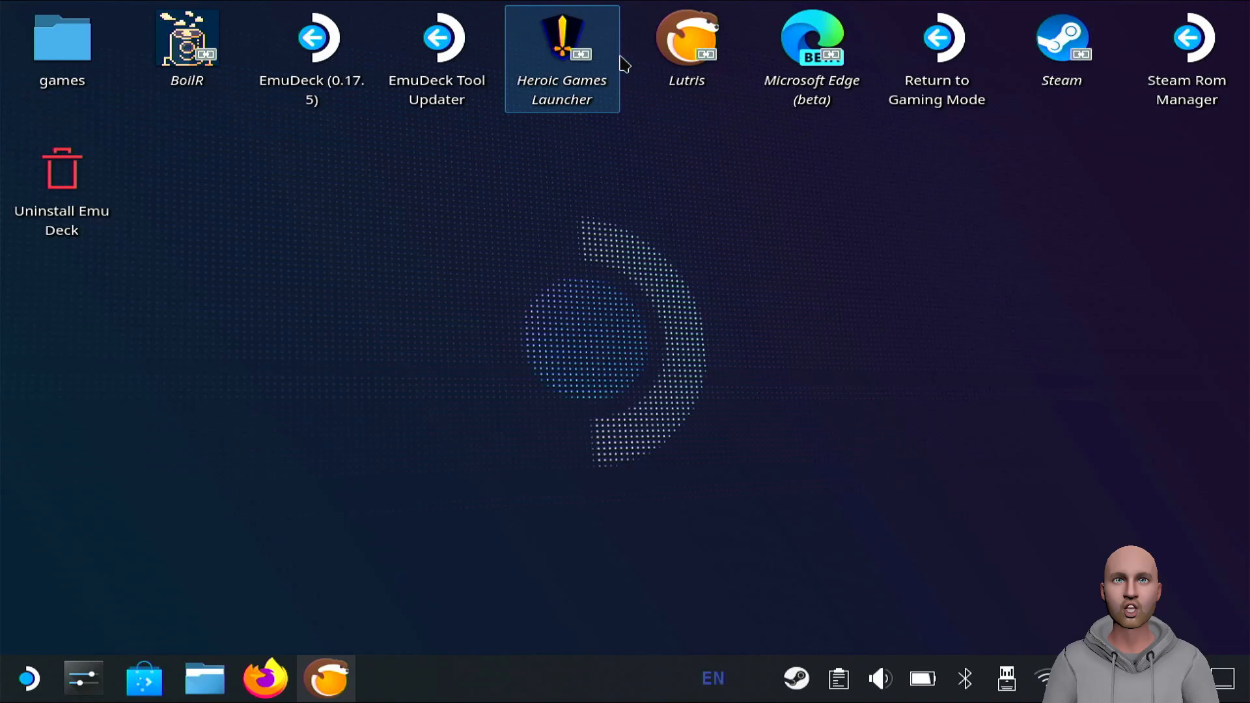
{"action": "mouse_move", "coordinate": [686, 43]}
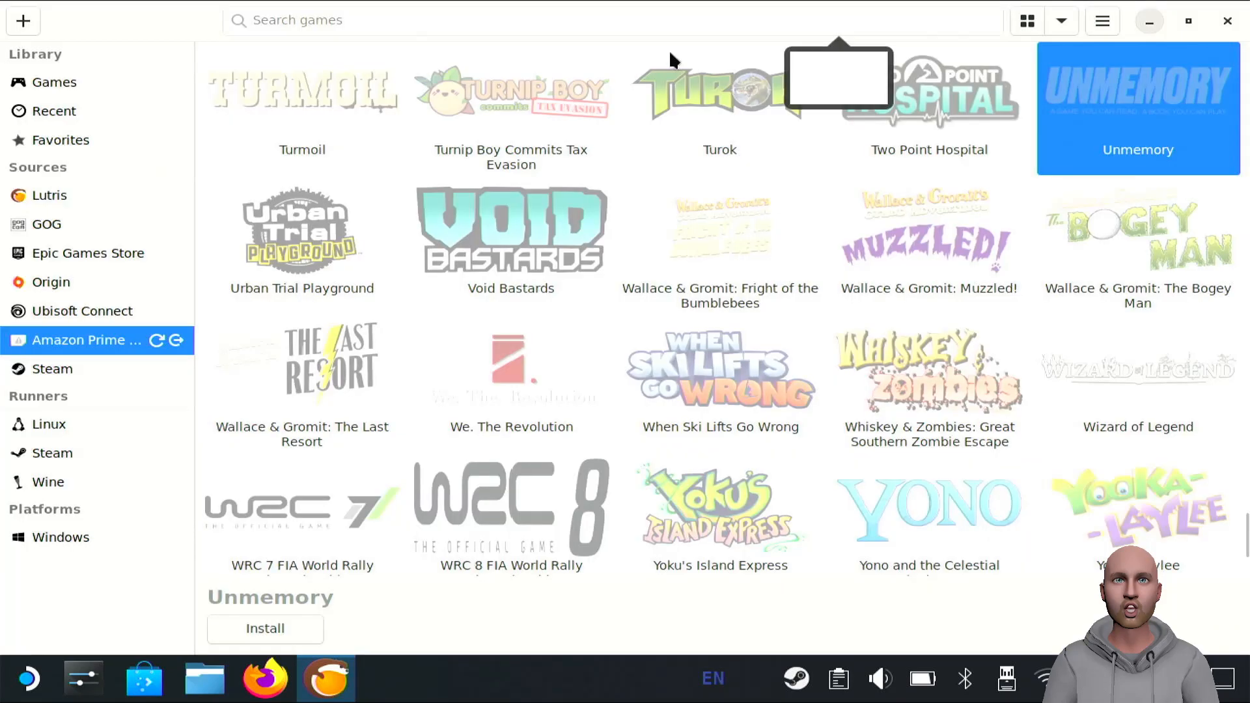
{"action": "mouse_move", "coordinate": [594, 130]}
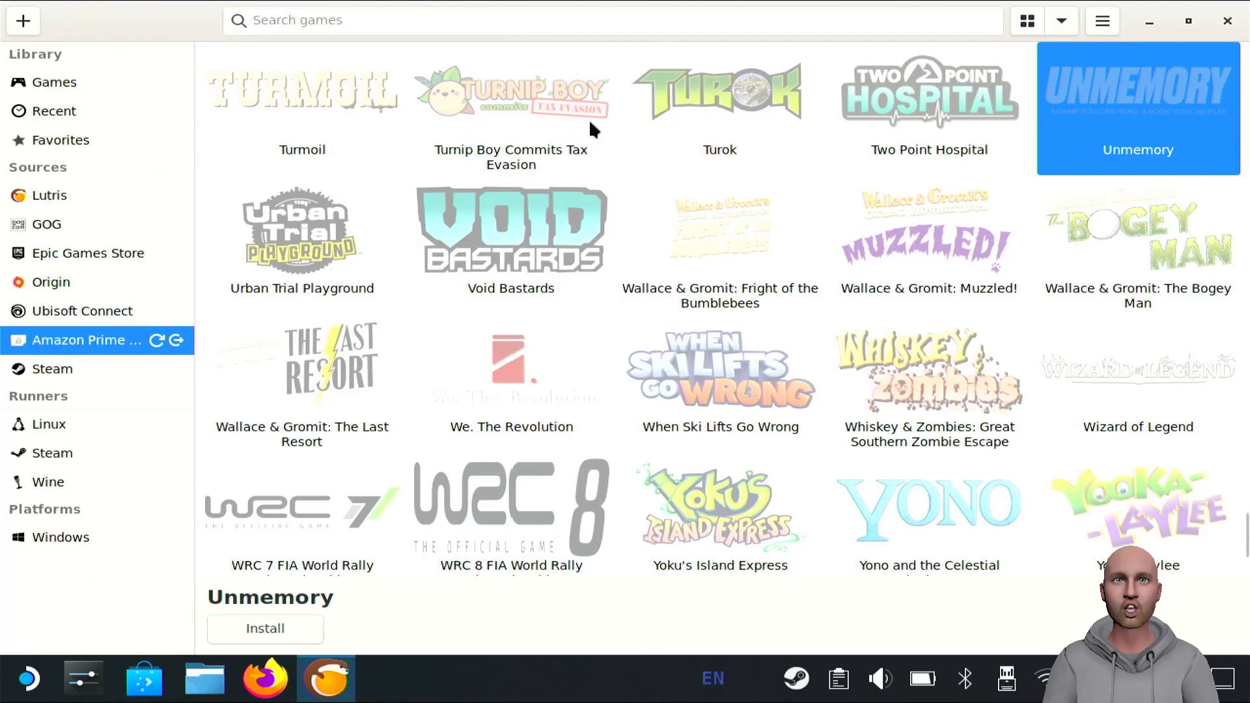
{"action": "mouse_move", "coordinate": [917, 71]}
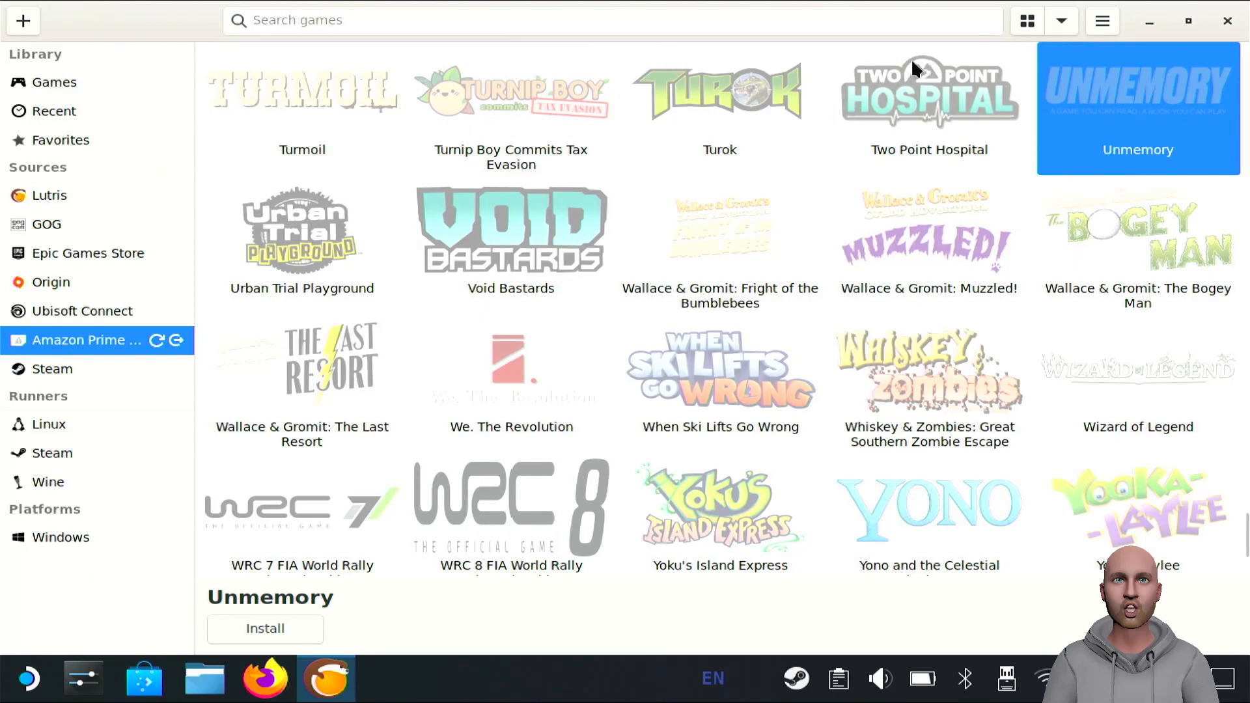
{"action": "mouse_move", "coordinate": [142, 298]}
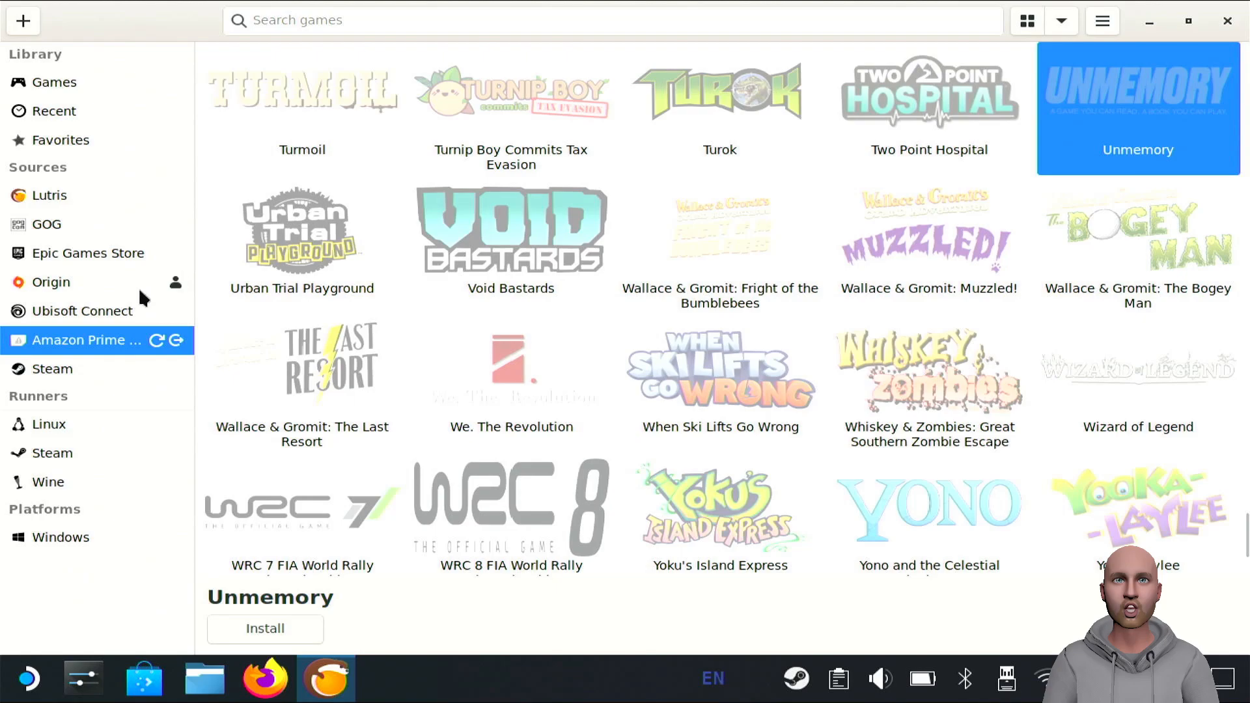
{"action": "mouse_move", "coordinate": [221, 317]}
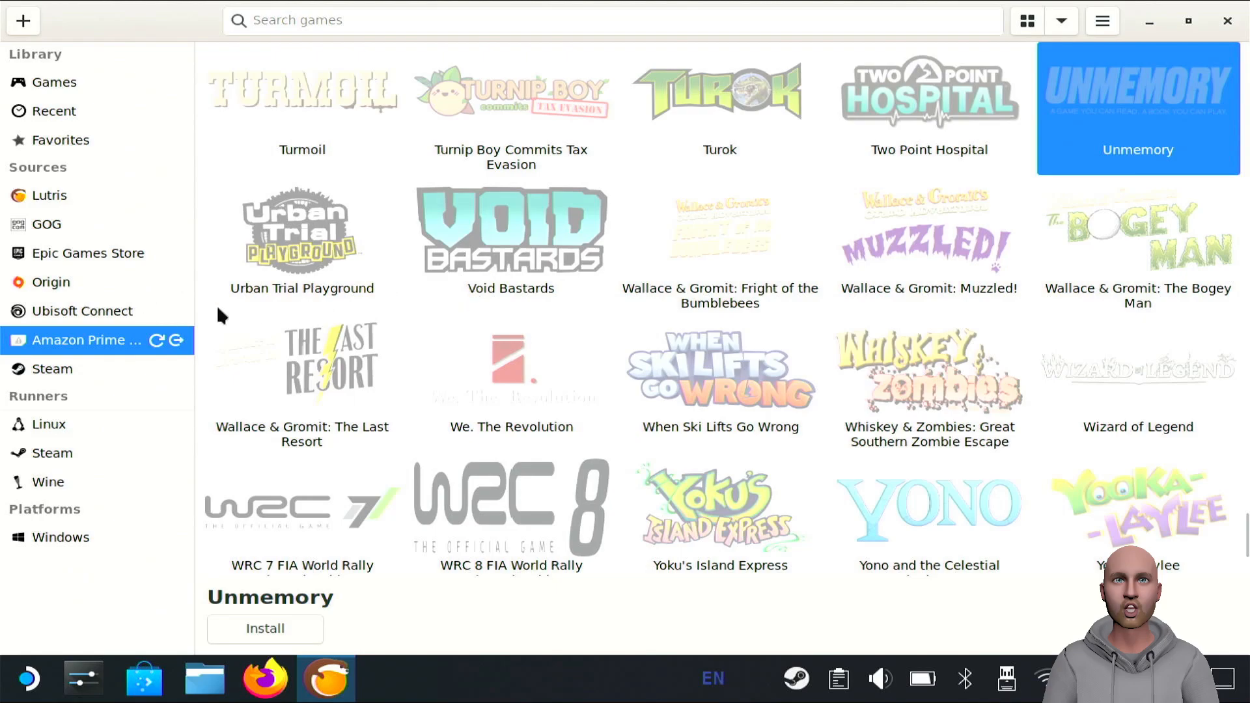
{"action": "mouse_move", "coordinate": [97, 259]}
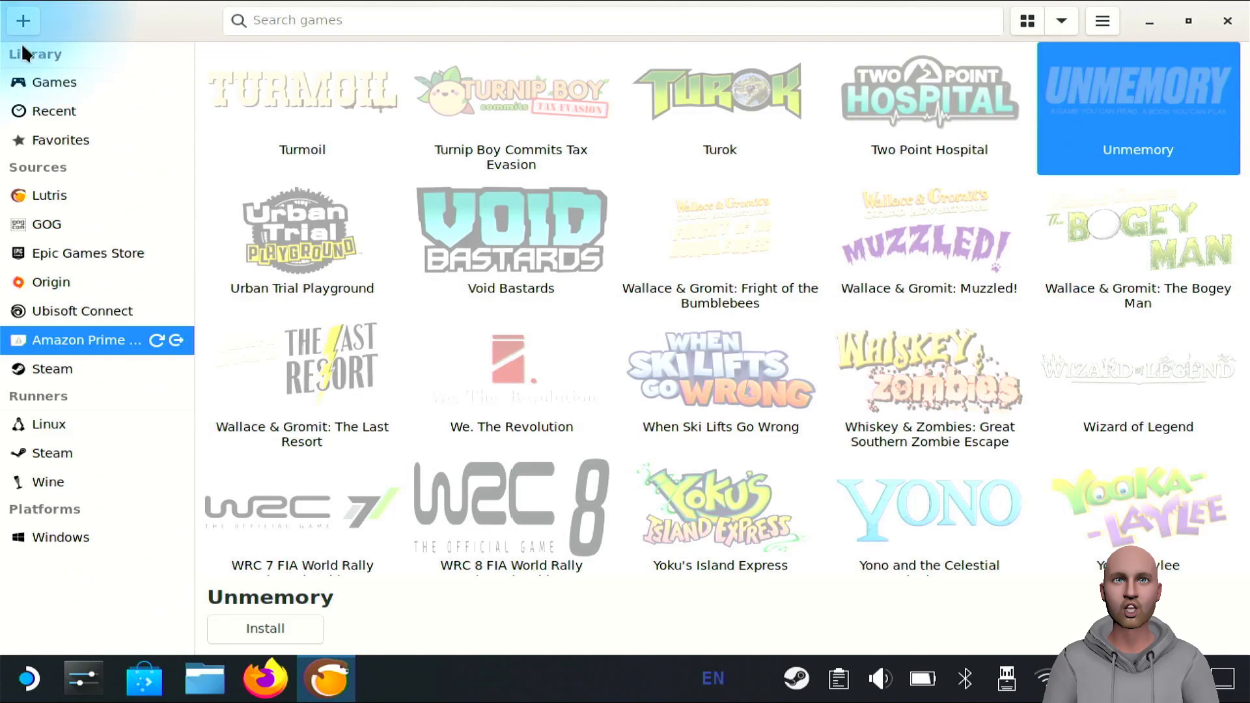
Step: Search Lutris.net for 'amazon' and review the nine results, including Amazon Games App
{"action": "left_click", "coordinate": [22, 21]}
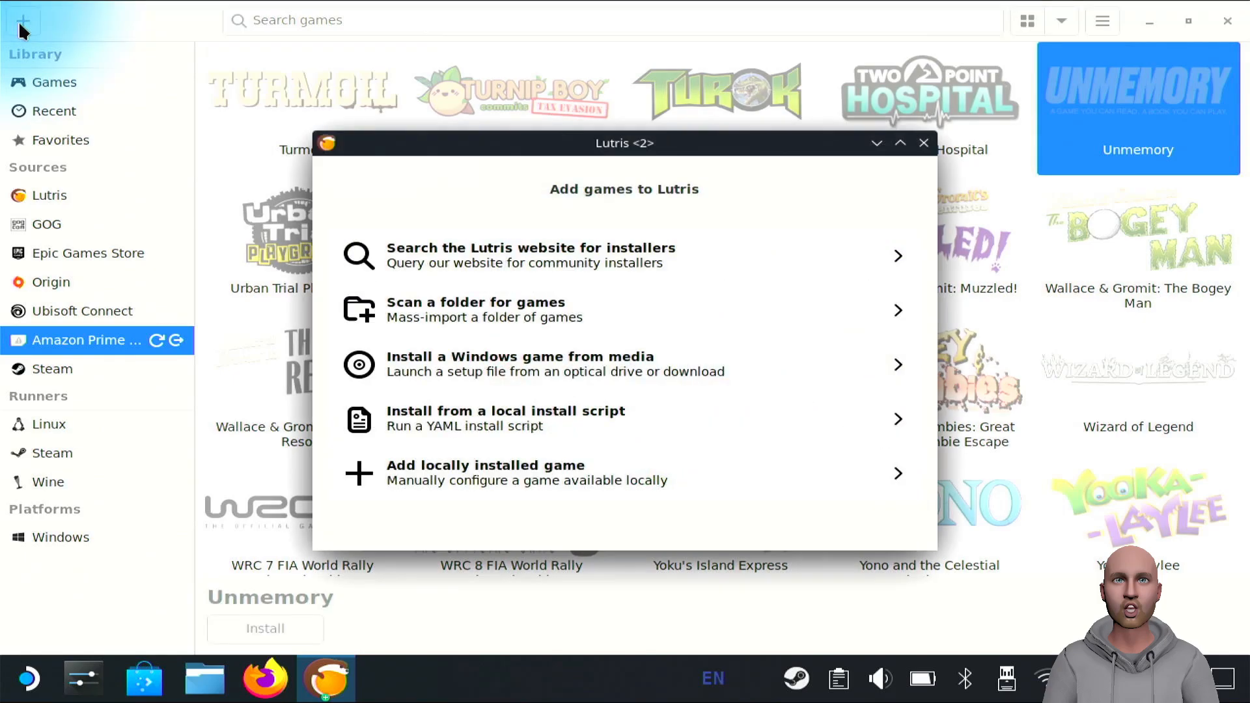
{"action": "mouse_move", "coordinate": [628, 253]}
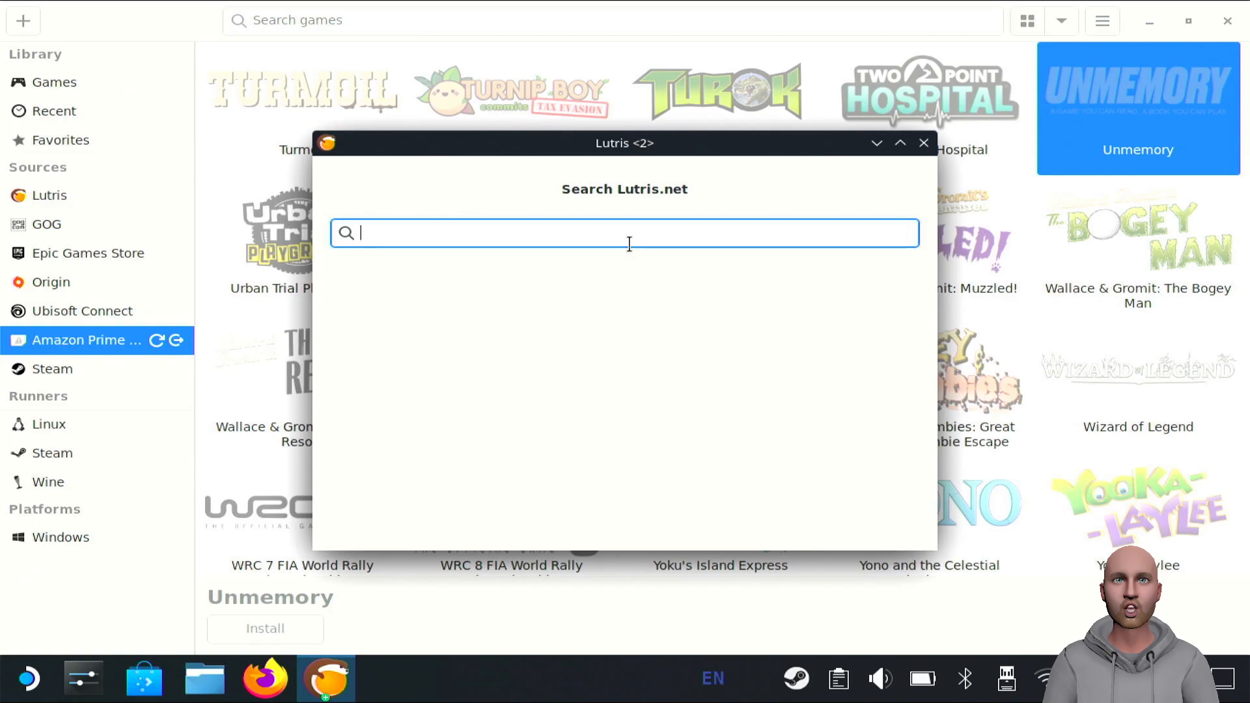
{"action": "type", "text": "ama"}
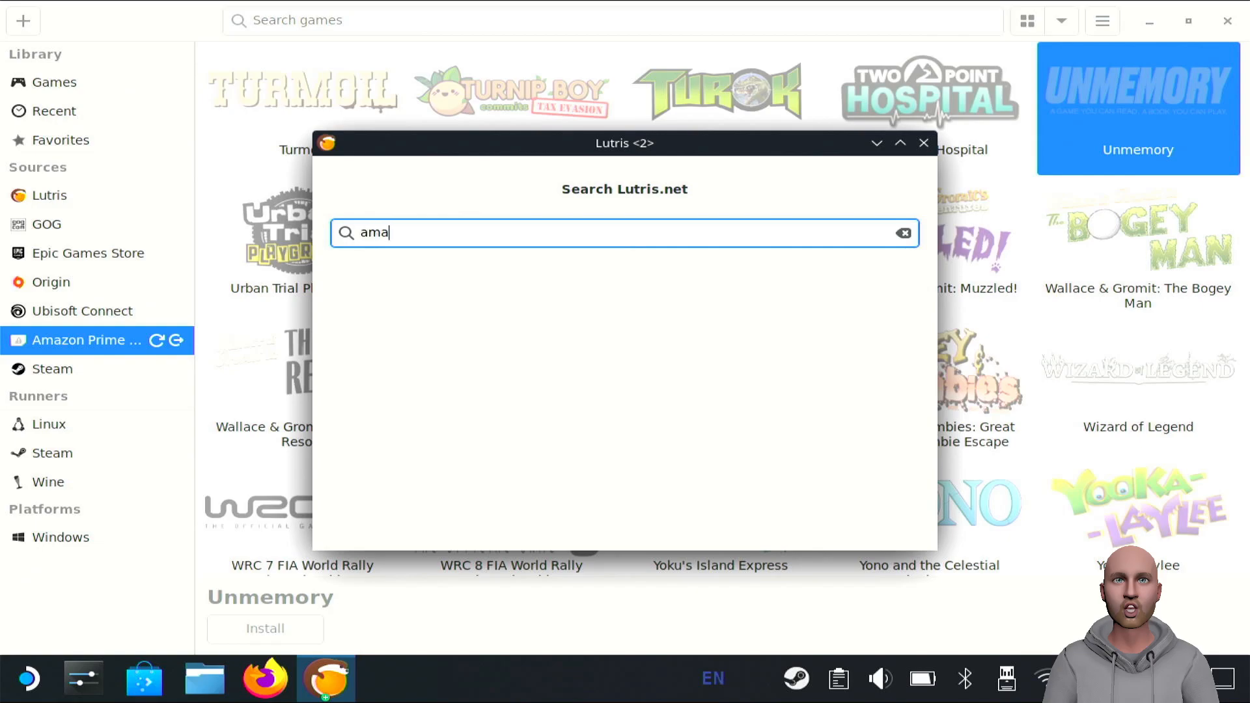
{"action": "type", "text": "zon"}
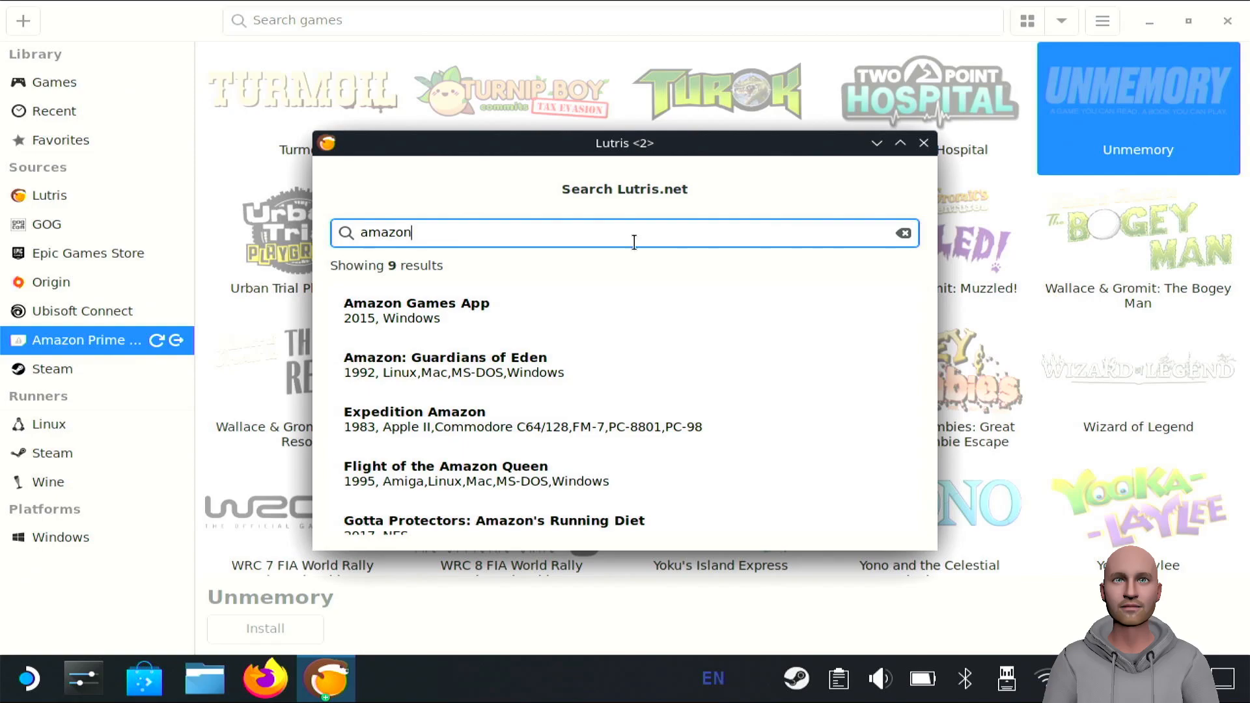
{"action": "mouse_move", "coordinate": [971, 146]}
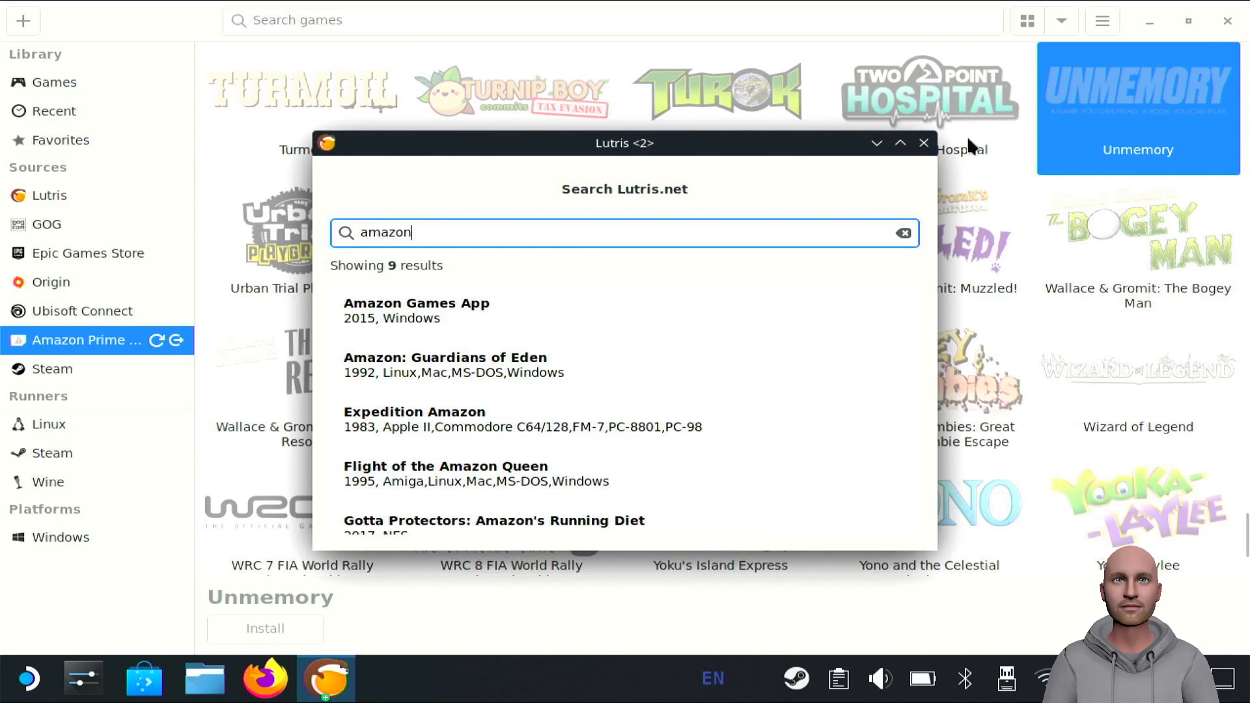
Step: Close the Search Lutris.net window and open the hamburger main menu
{"action": "left_click", "coordinate": [923, 143]}
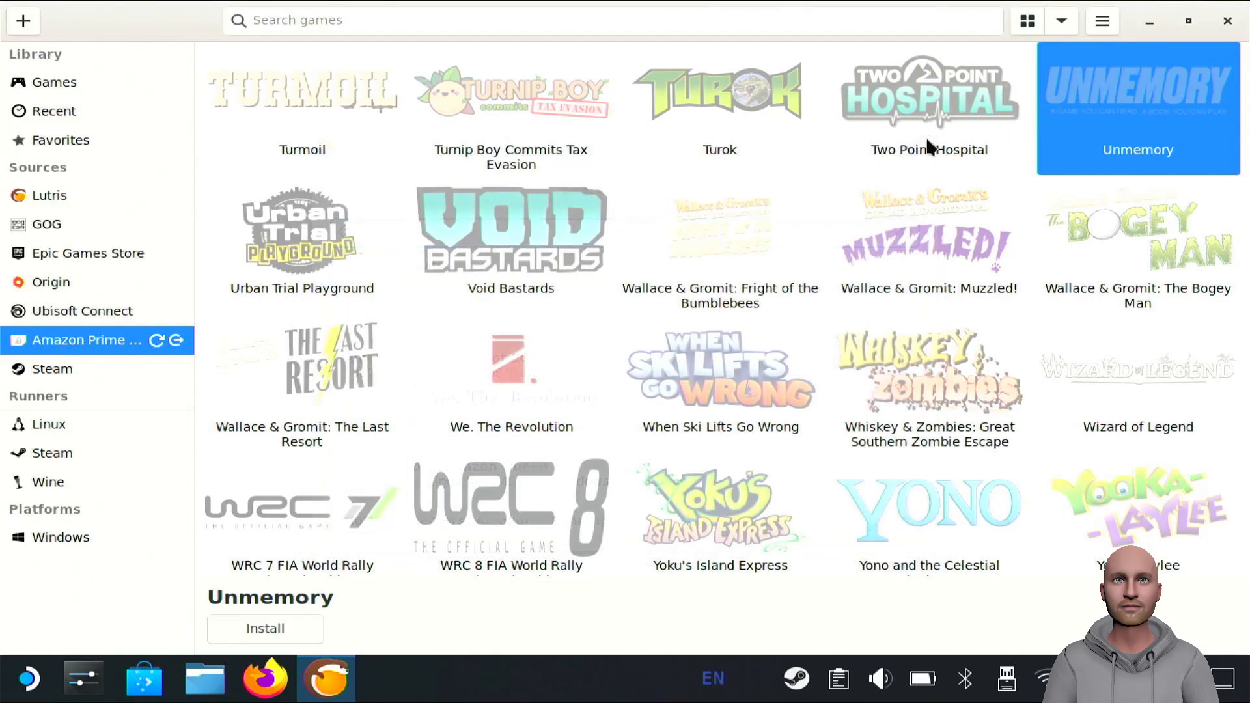
{"action": "mouse_move", "coordinate": [995, 124]}
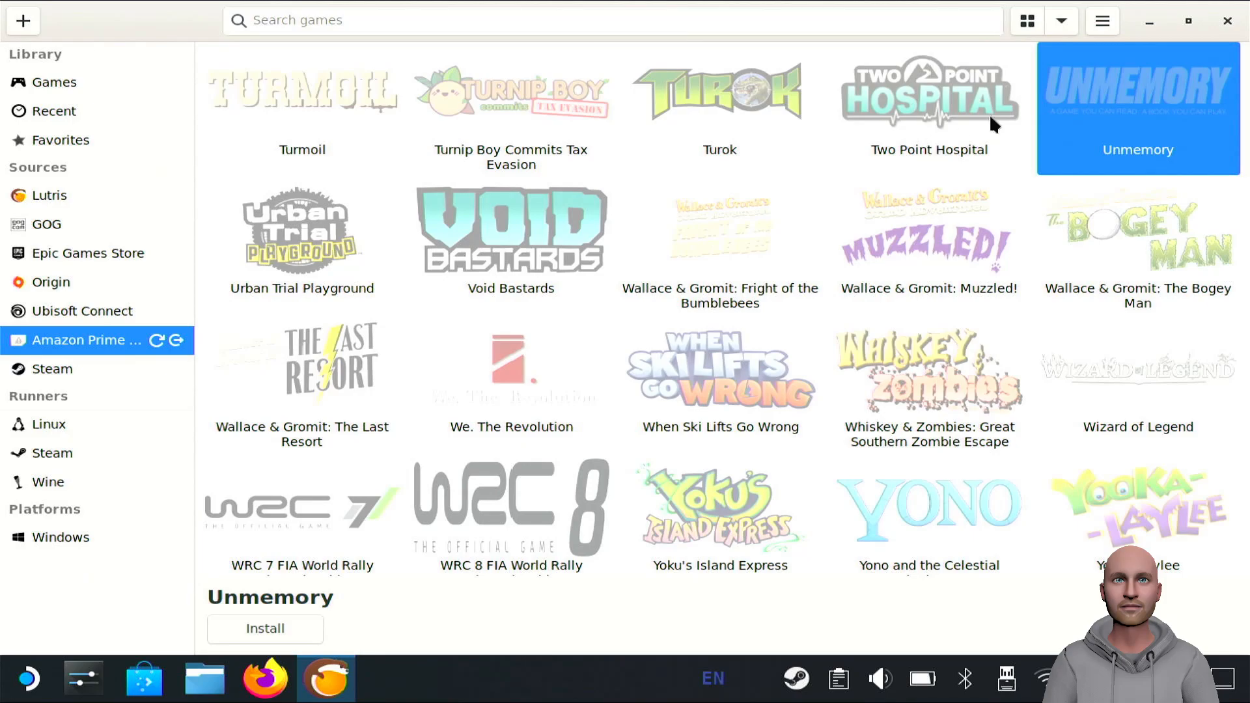
{"action": "mouse_move", "coordinate": [1100, 47]}
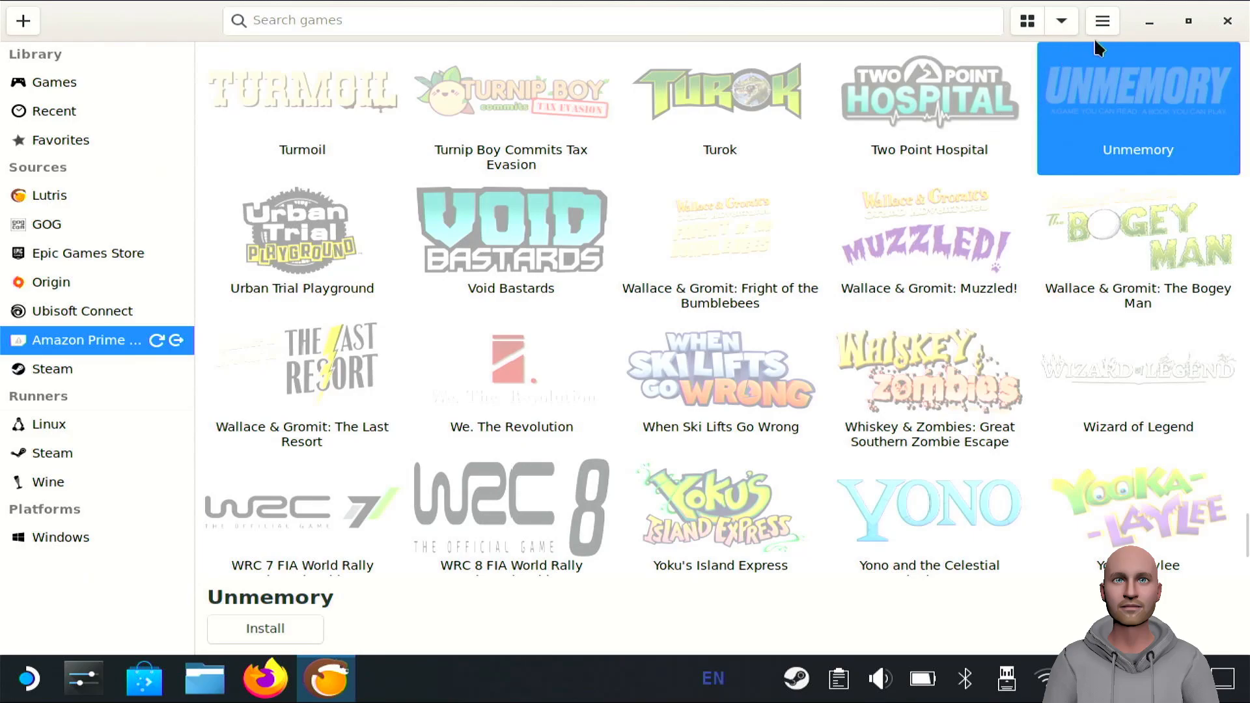
{"action": "left_click", "coordinate": [1101, 20]}
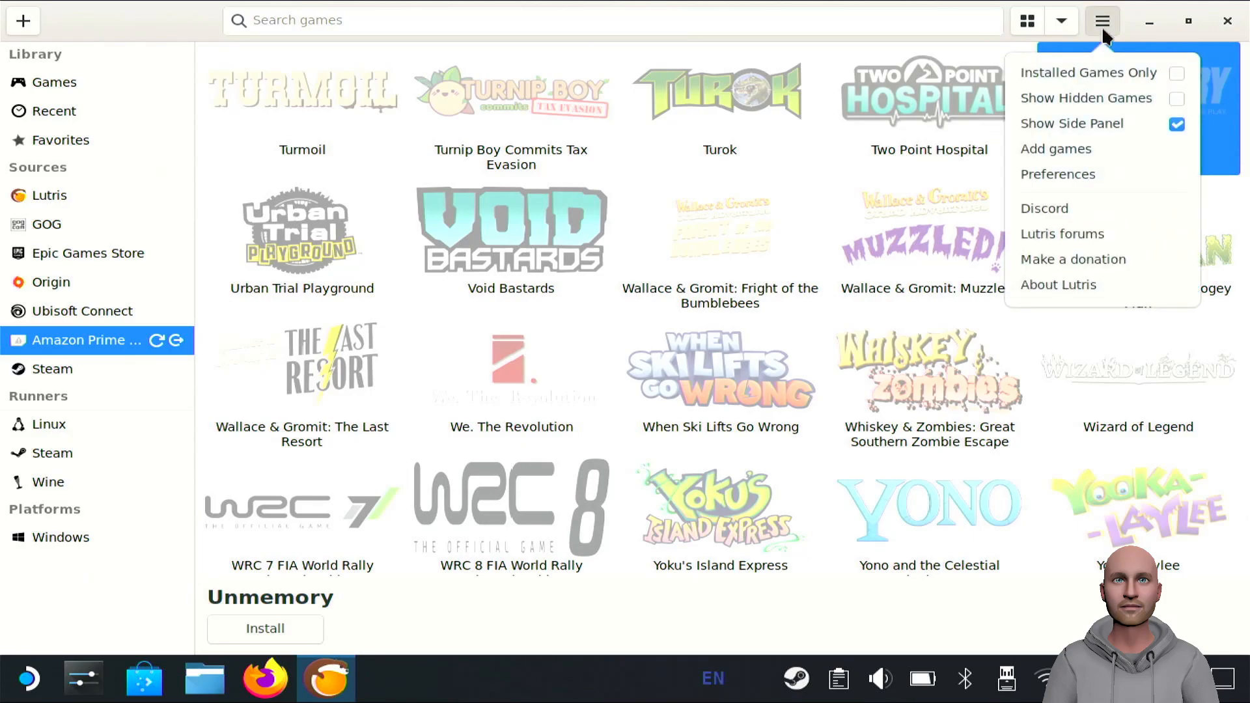
{"action": "mouse_move", "coordinate": [1058, 179]}
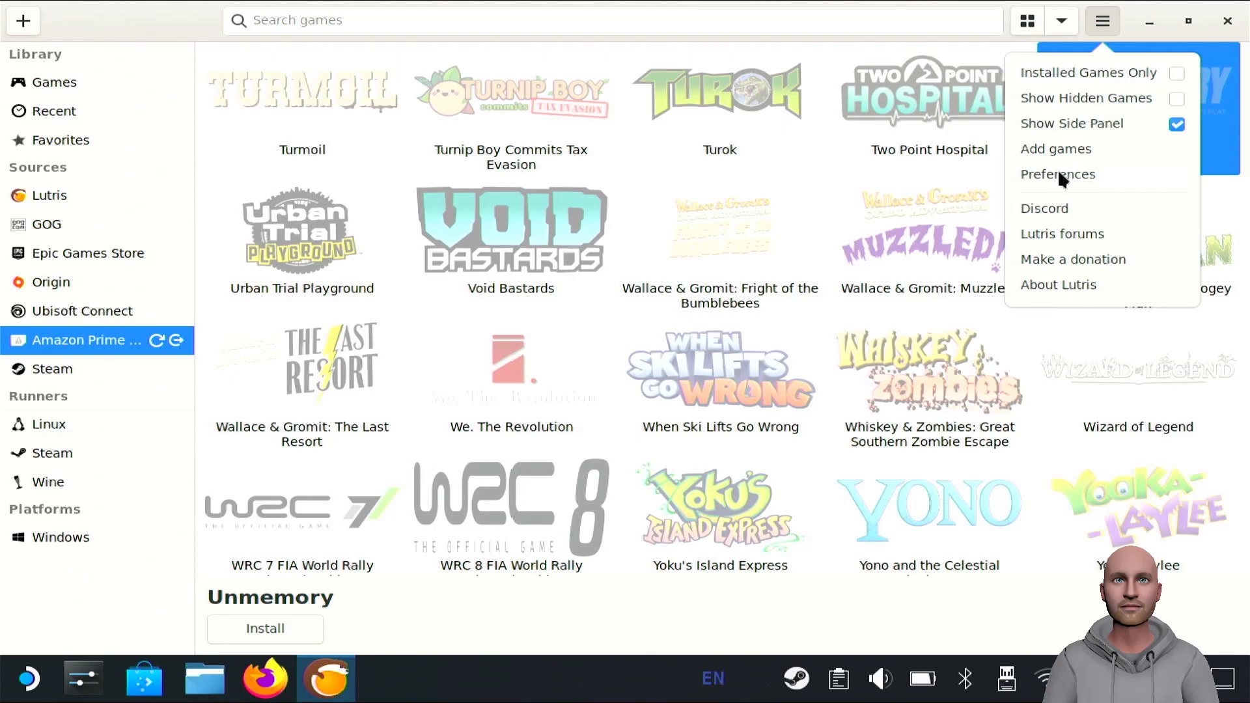
Step: In Preferences > Sources, toggle Amazon Prime Gaming off and on, then close settings
{"action": "left_click", "coordinate": [1058, 174]}
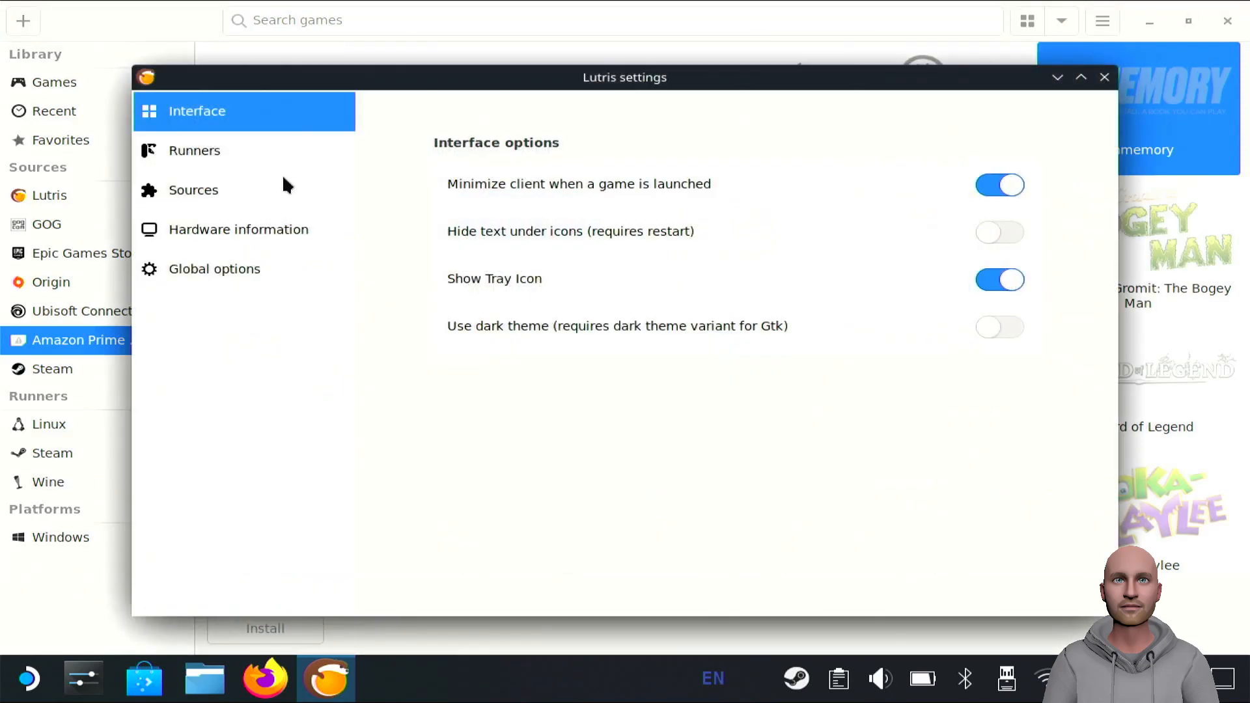
{"action": "mouse_move", "coordinate": [195, 201]}
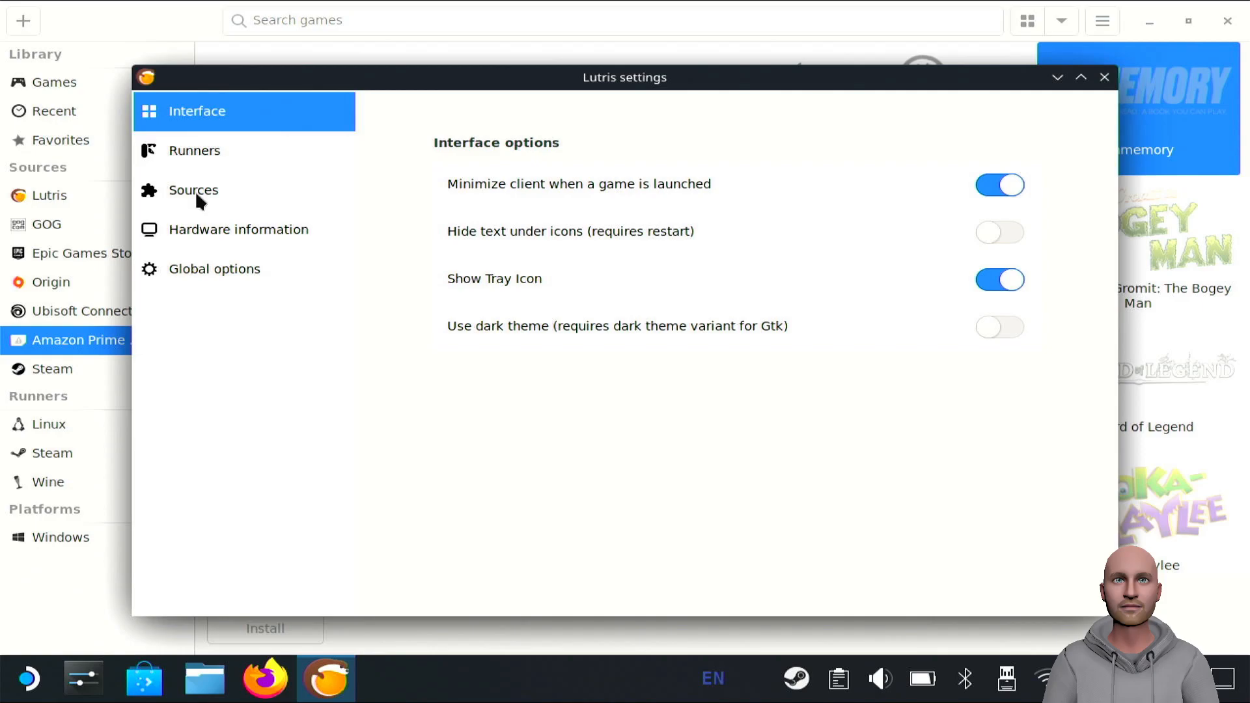
{"action": "left_click", "coordinate": [193, 190]}
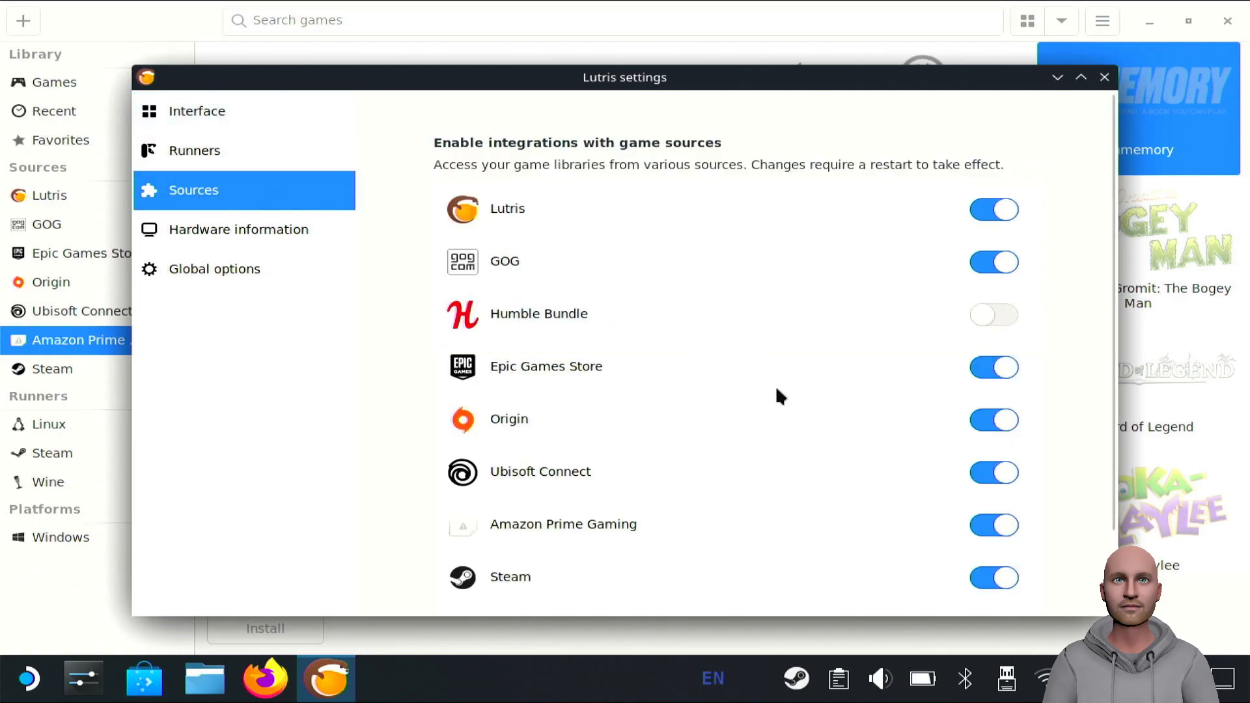
{"action": "mouse_move", "coordinate": [956, 495]}
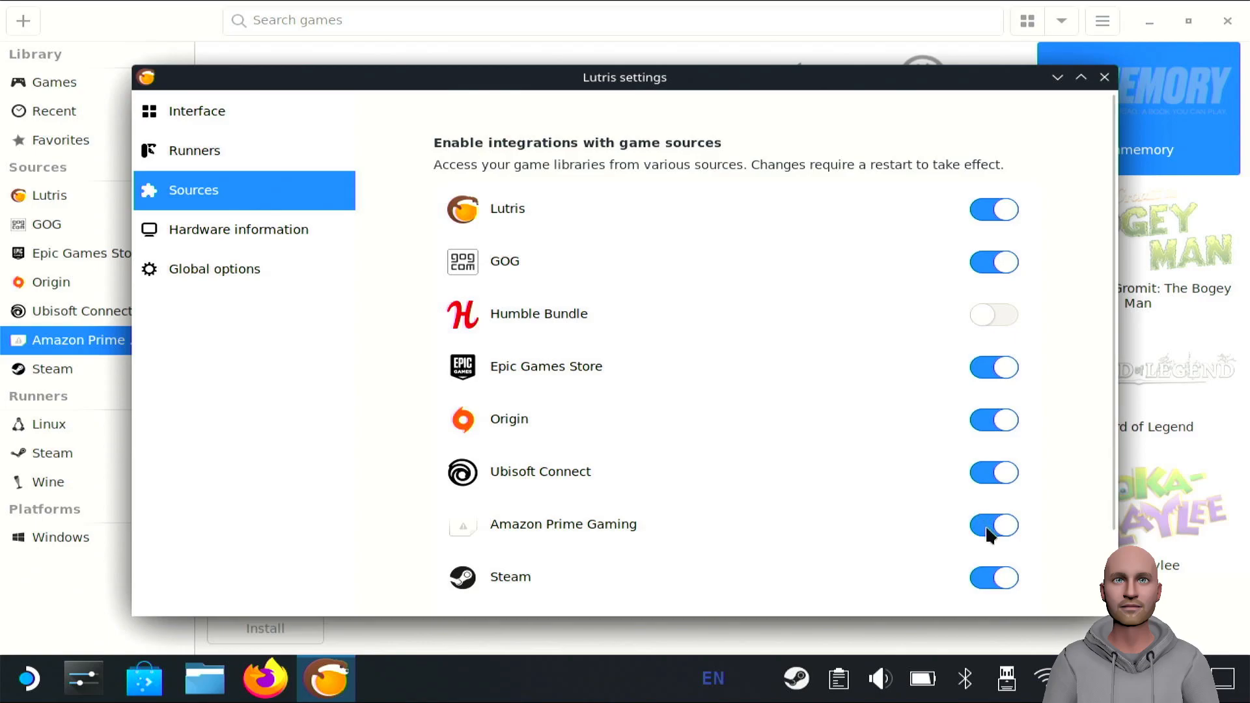
{"action": "left_click", "coordinate": [993, 524]}
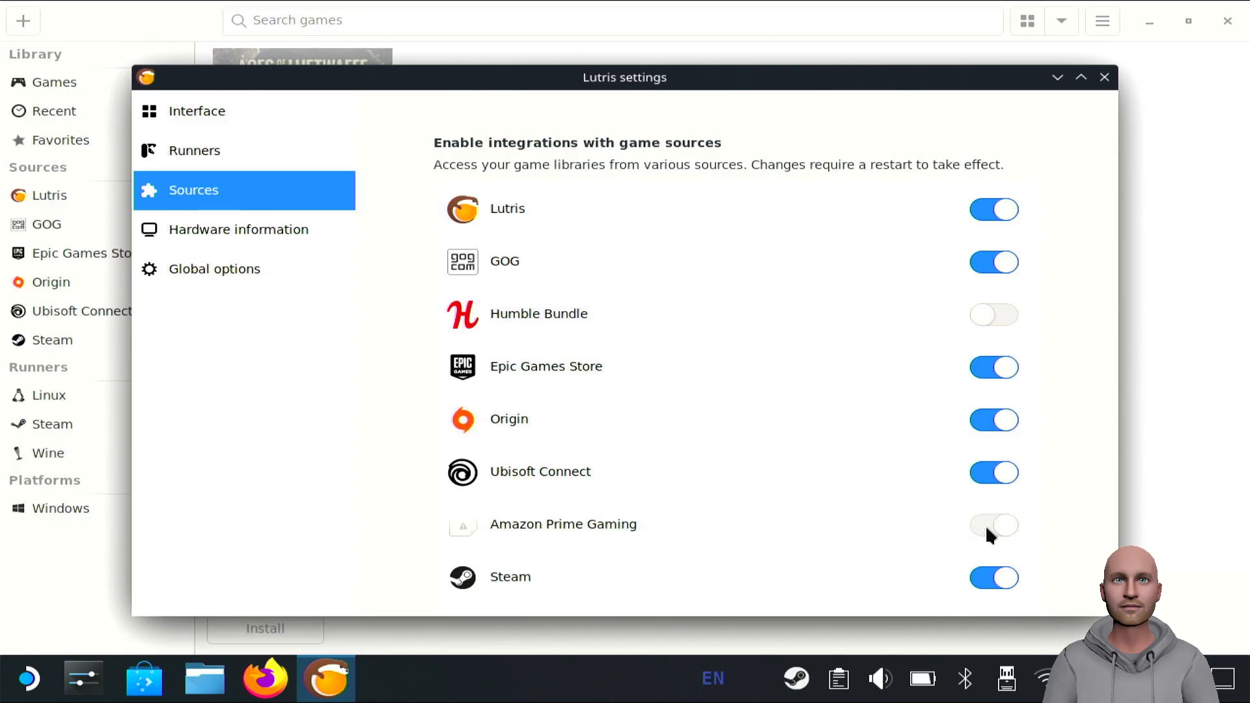
{"action": "left_click", "coordinate": [993, 524]}
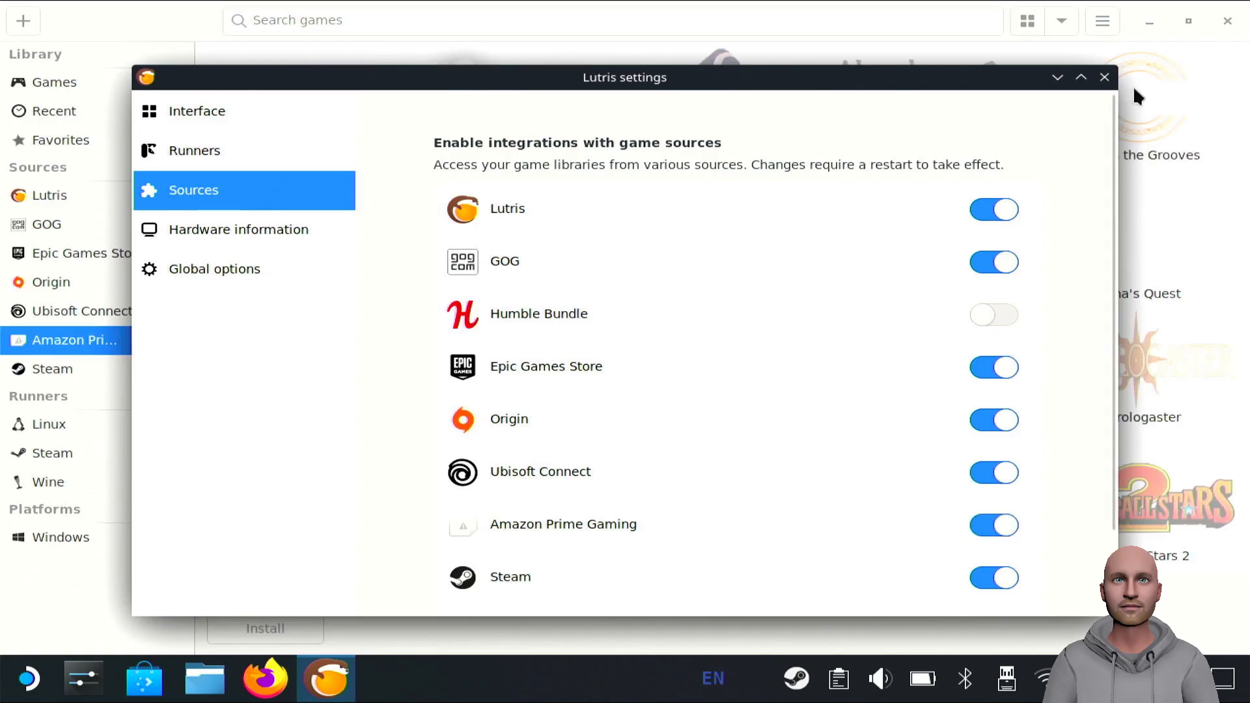
{"action": "left_click", "coordinate": [1103, 77]}
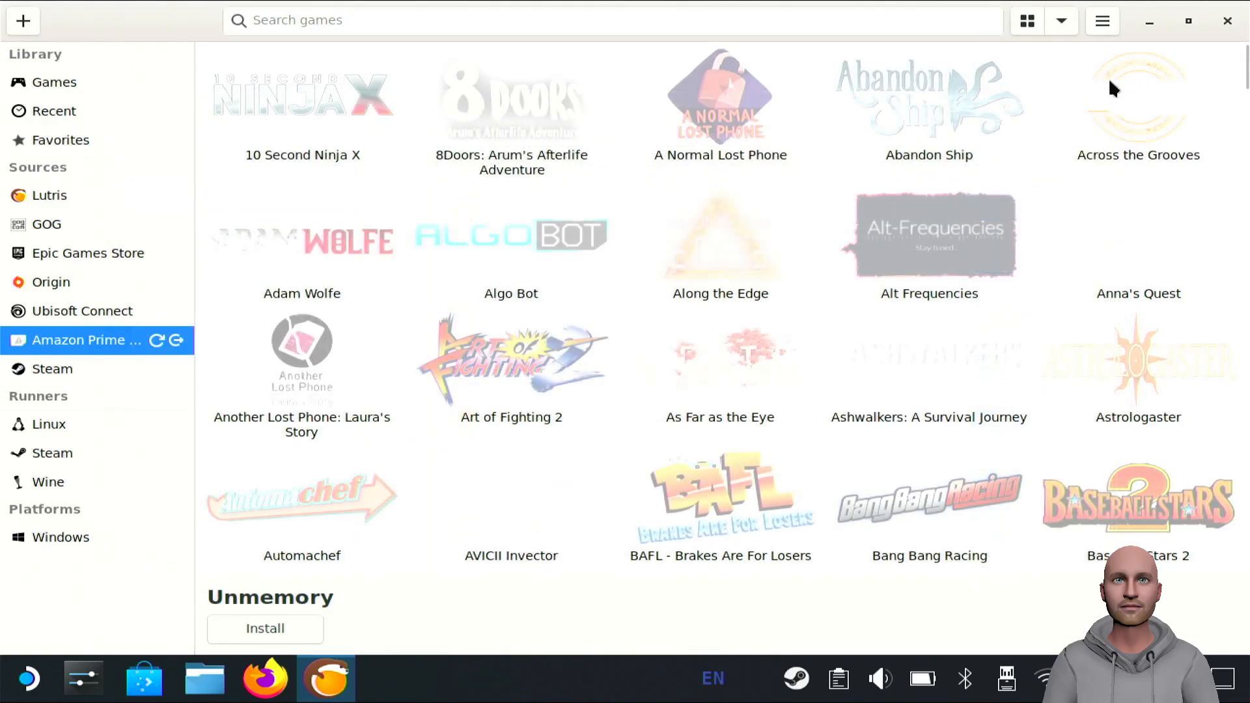
{"action": "mouse_move", "coordinate": [165, 295]}
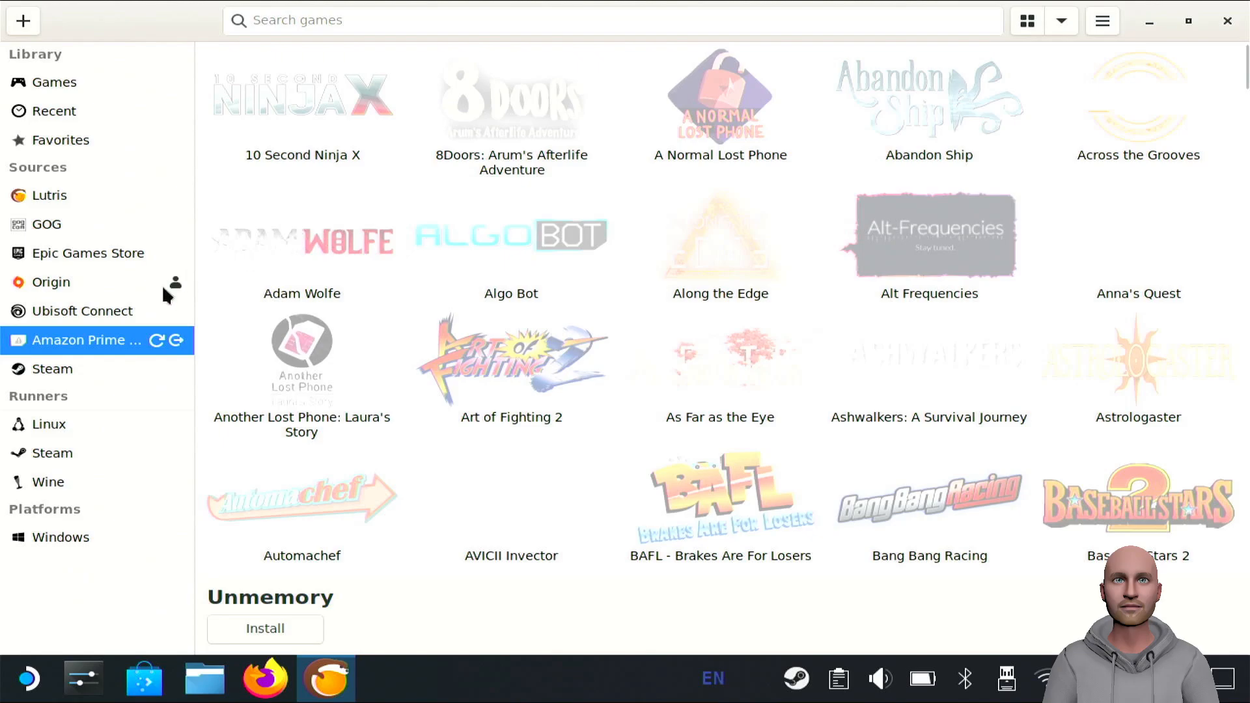
{"action": "mouse_move", "coordinate": [184, 331]}
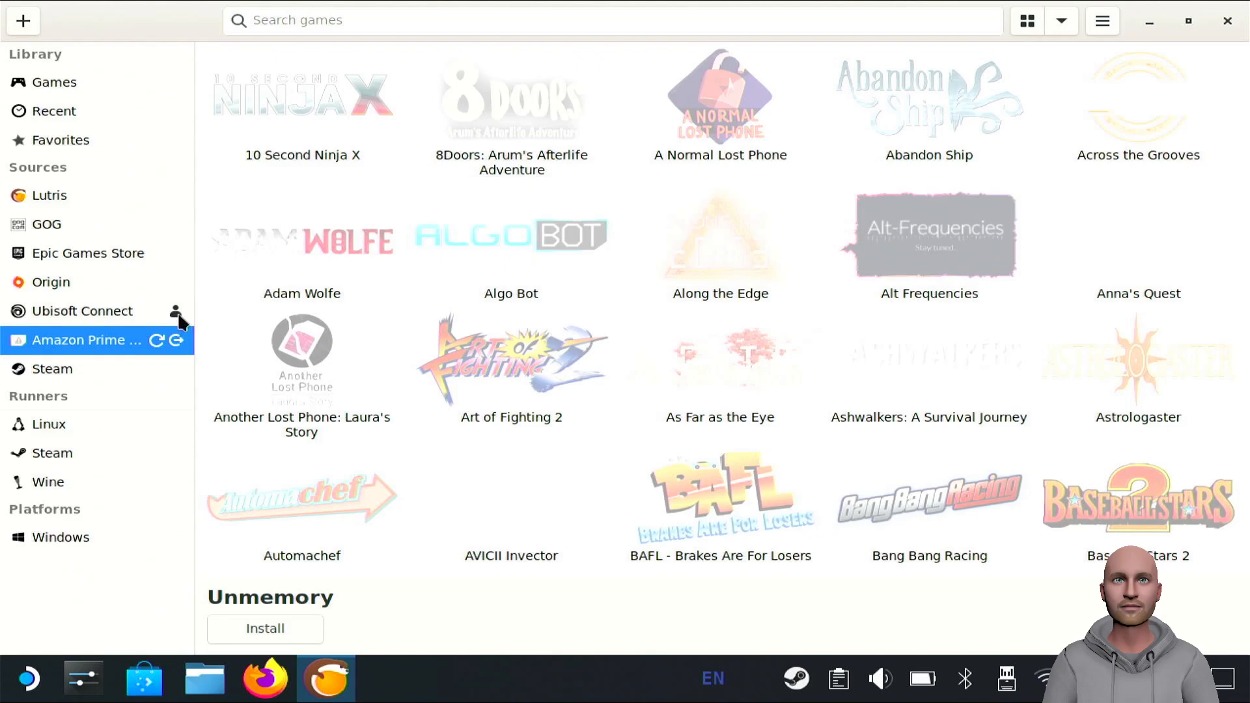
{"action": "mouse_move", "coordinate": [175, 312]}
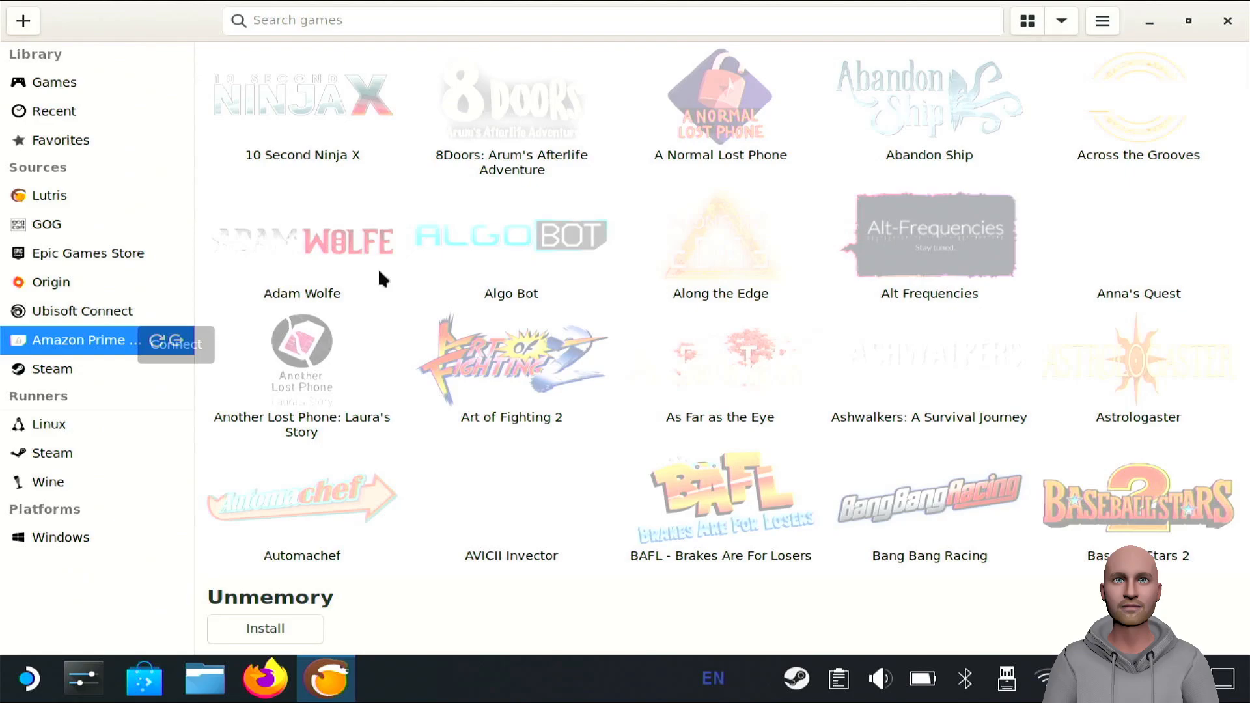
{"action": "mouse_move", "coordinate": [1161, 60]}
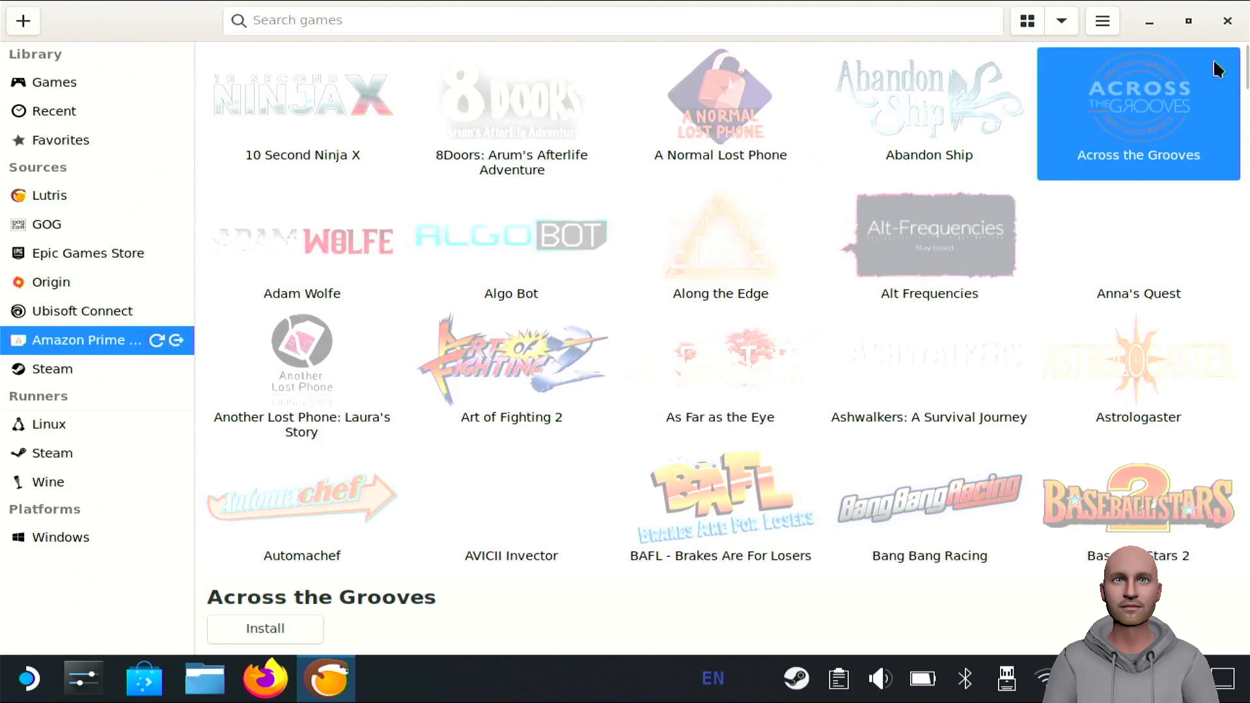
{"action": "scroll", "scroll_direction": "down", "scroll_amount": 3}
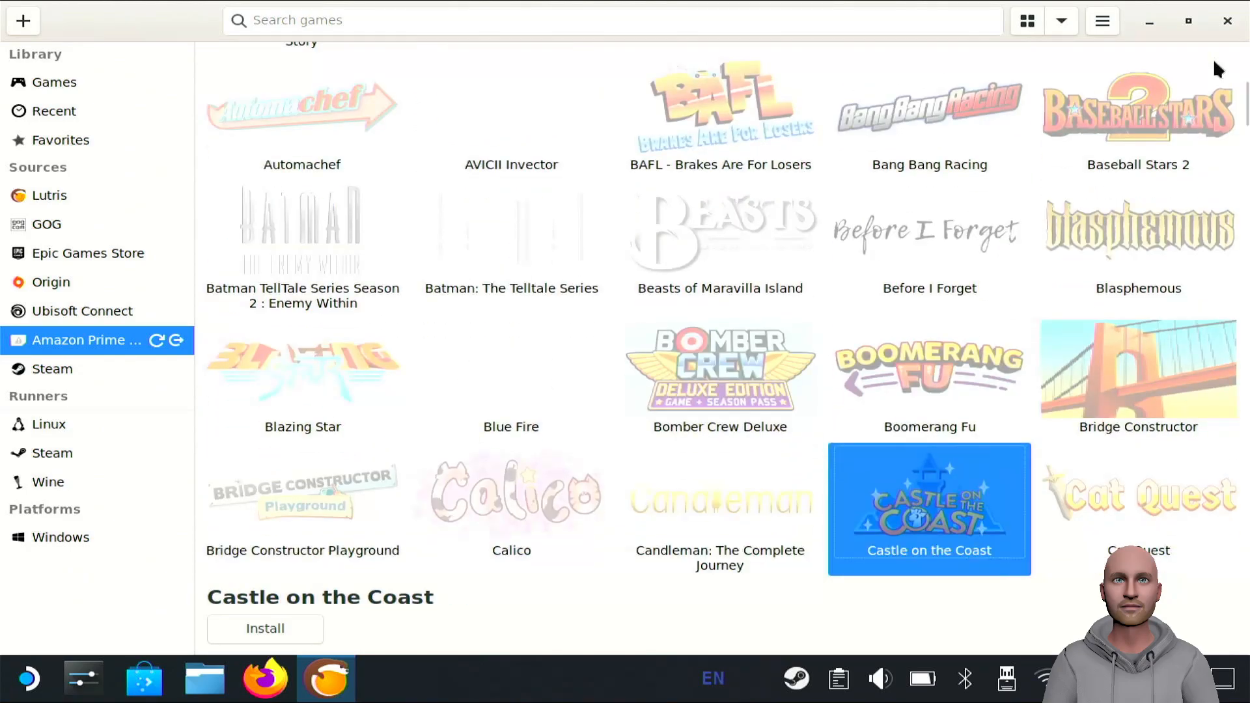
{"action": "scroll", "scroll_direction": "down", "scroll_amount": 3}
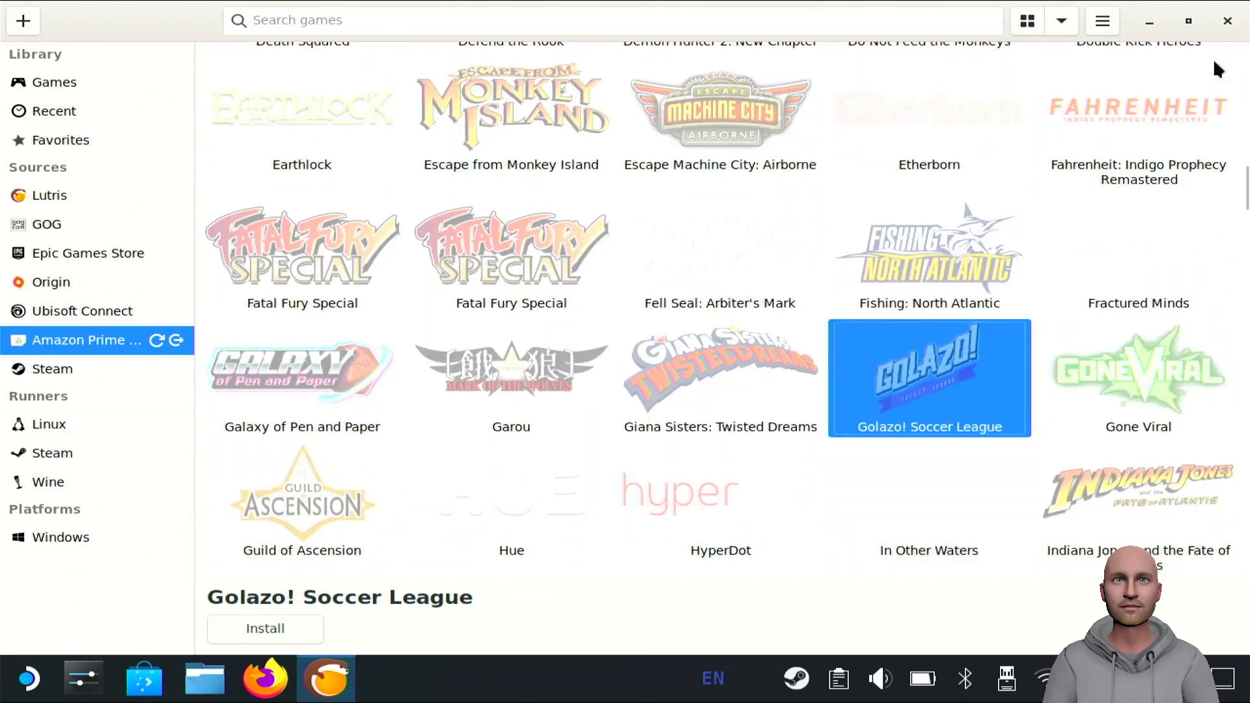
{"action": "scroll", "scroll_direction": "up", "scroll_amount": 3}
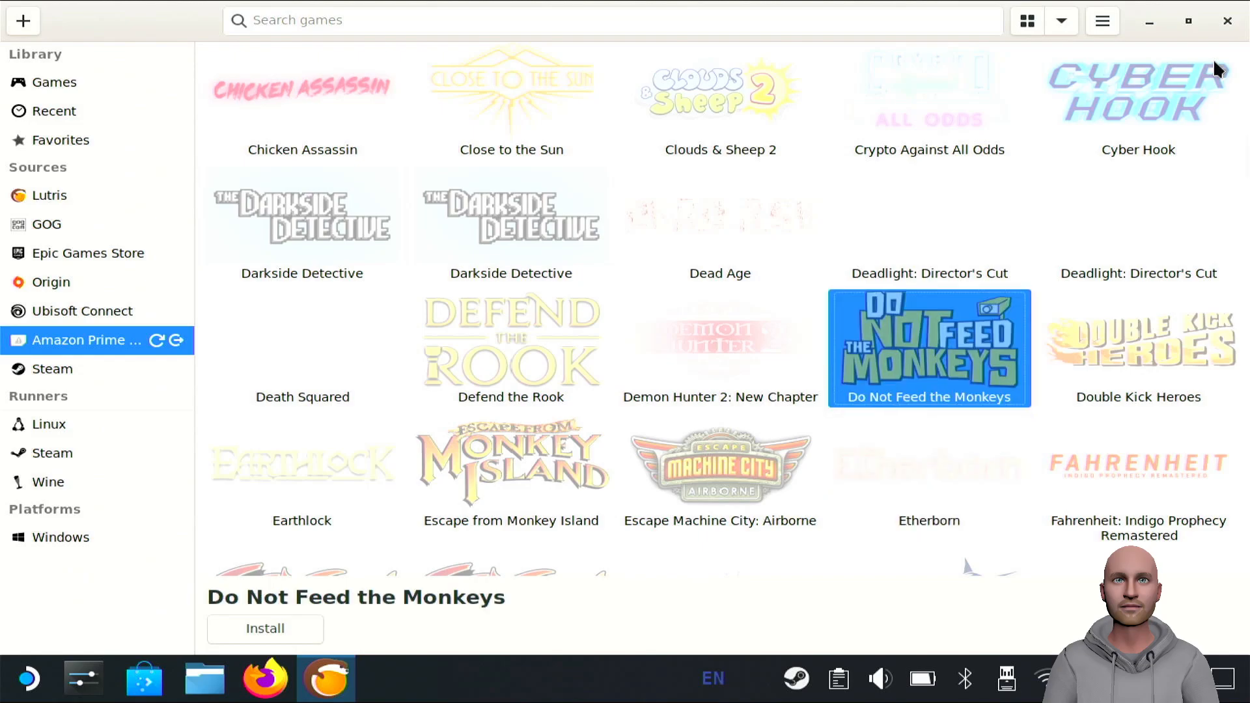
{"action": "mouse_move", "coordinate": [857, 431]}
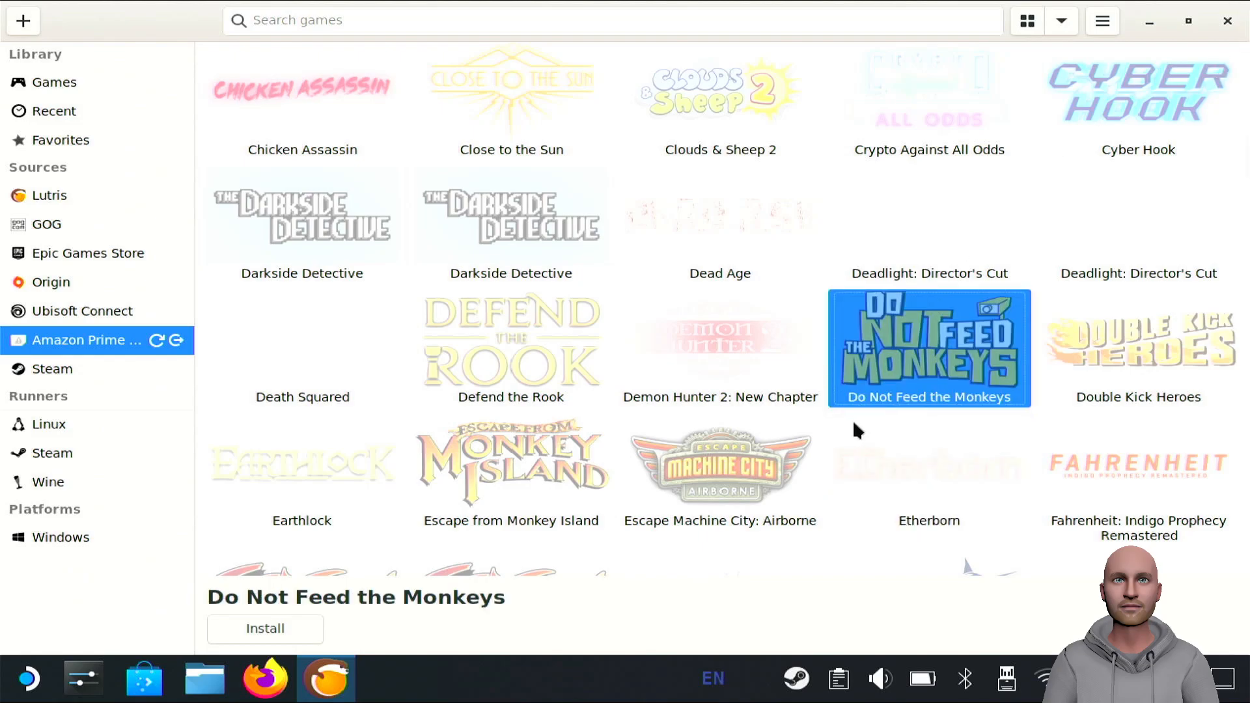
{"action": "mouse_move", "coordinate": [916, 383]}
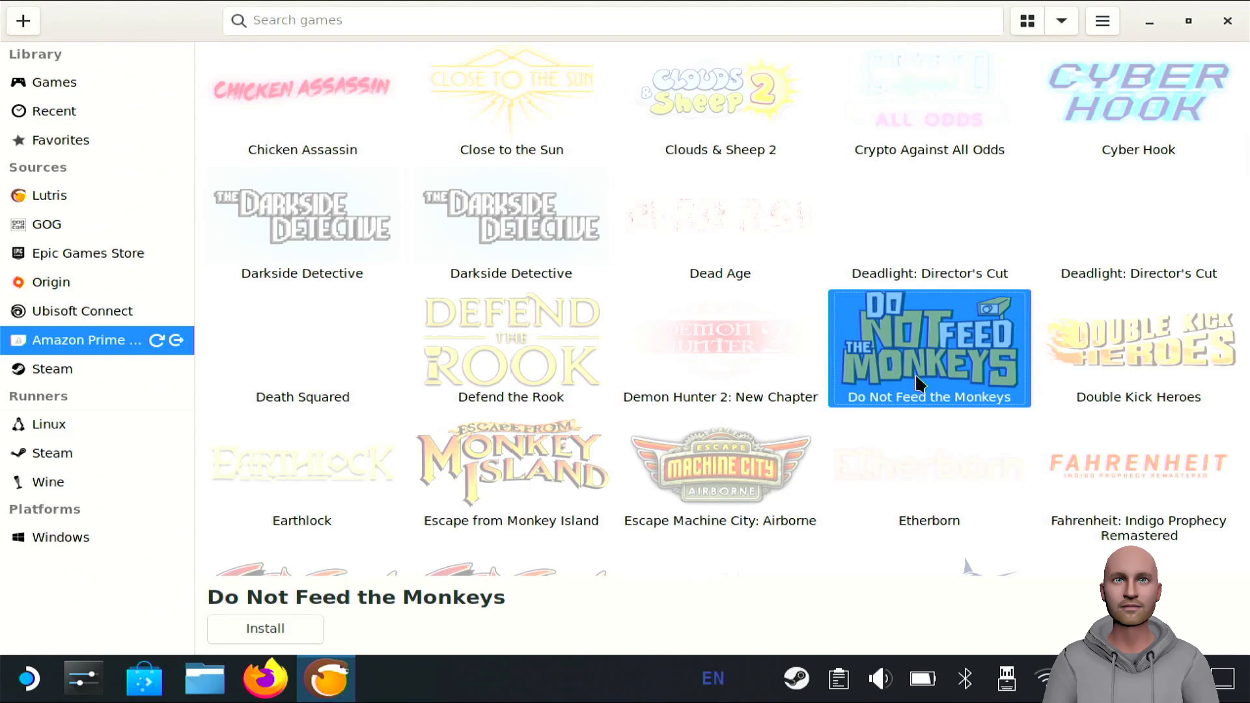
Step: Pick the Amazon Prime Gaming wine installer for Do Not Feed the Monkeys
{"action": "left_click", "coordinate": [265, 628]}
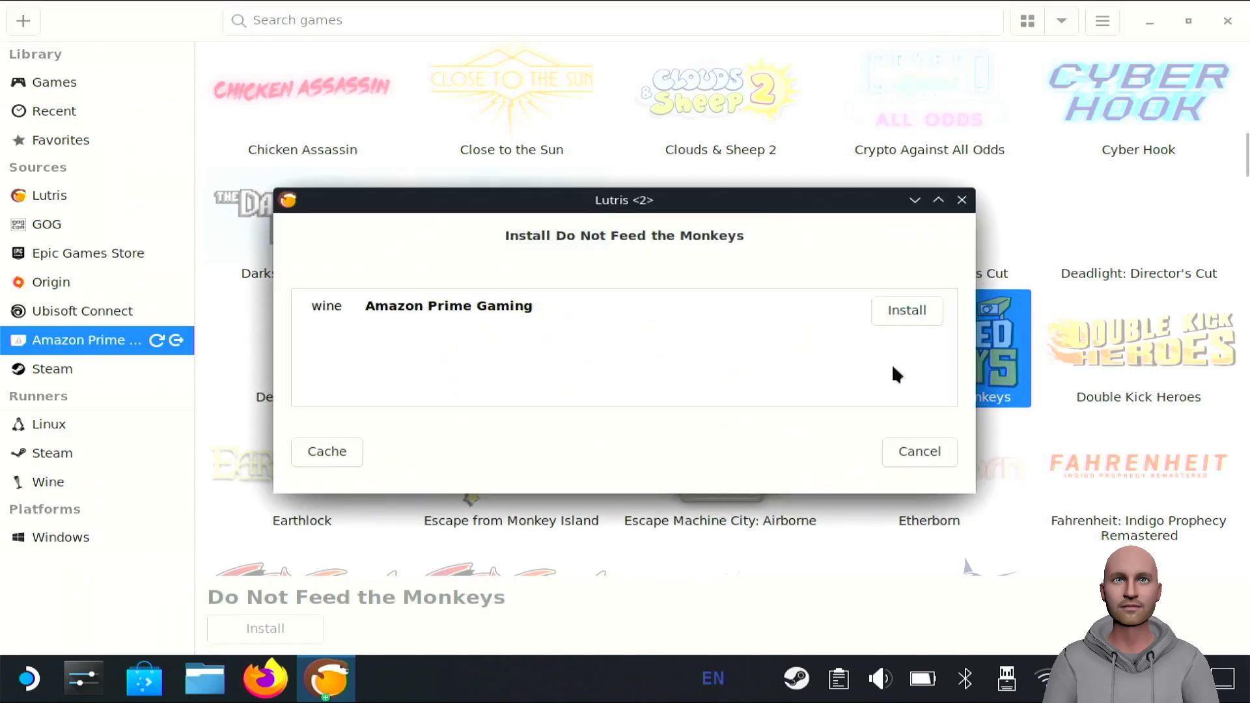
{"action": "mouse_move", "coordinate": [972, 317]}
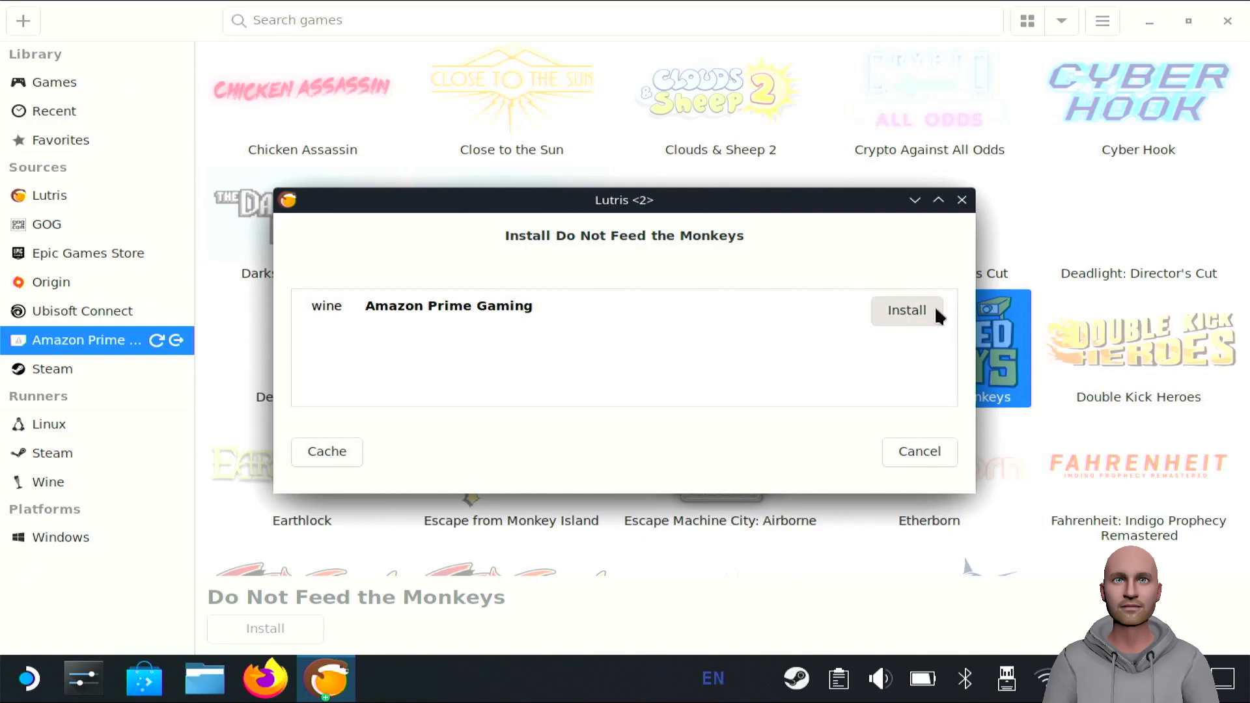
{"action": "left_click", "coordinate": [906, 310]}
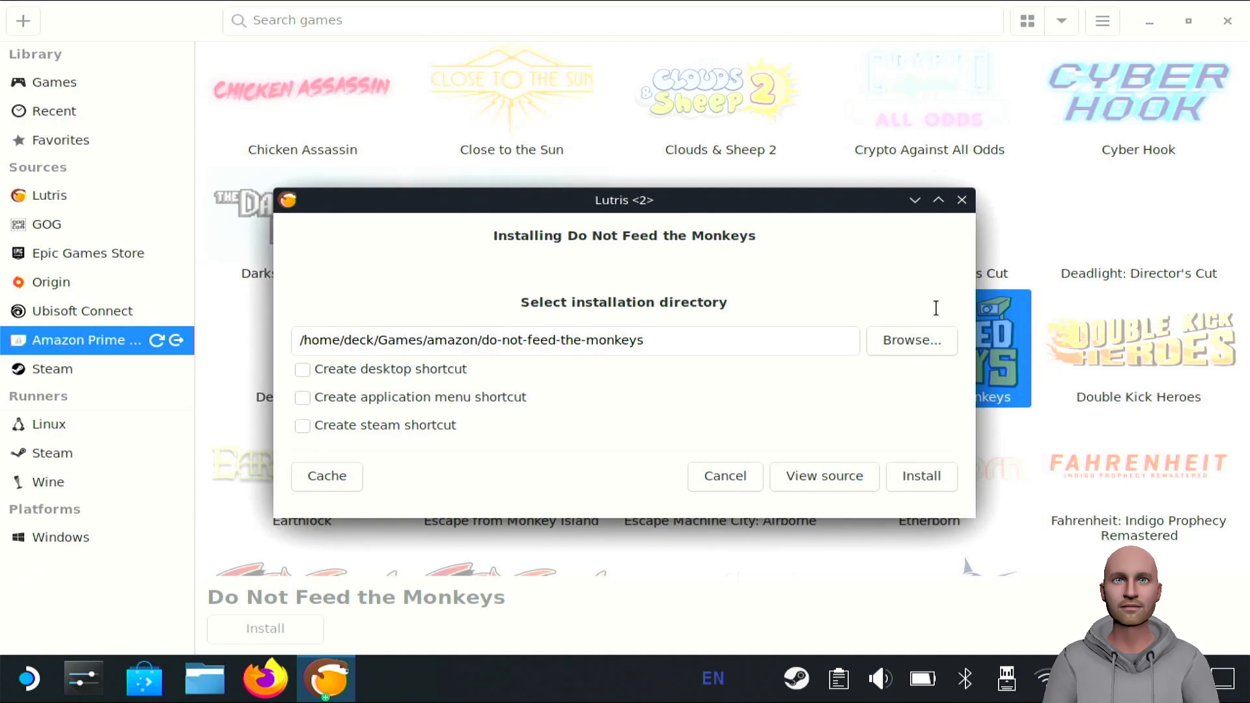
{"action": "mouse_move", "coordinate": [365, 420]}
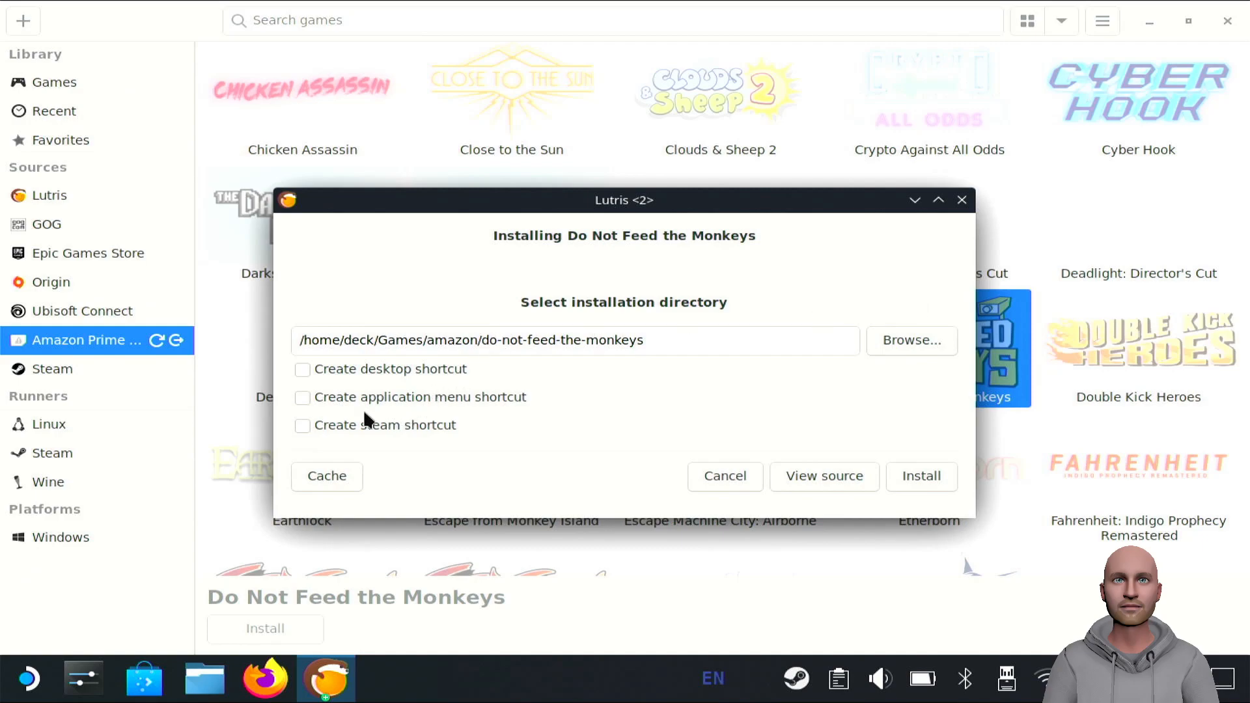
{"action": "mouse_move", "coordinate": [319, 431]}
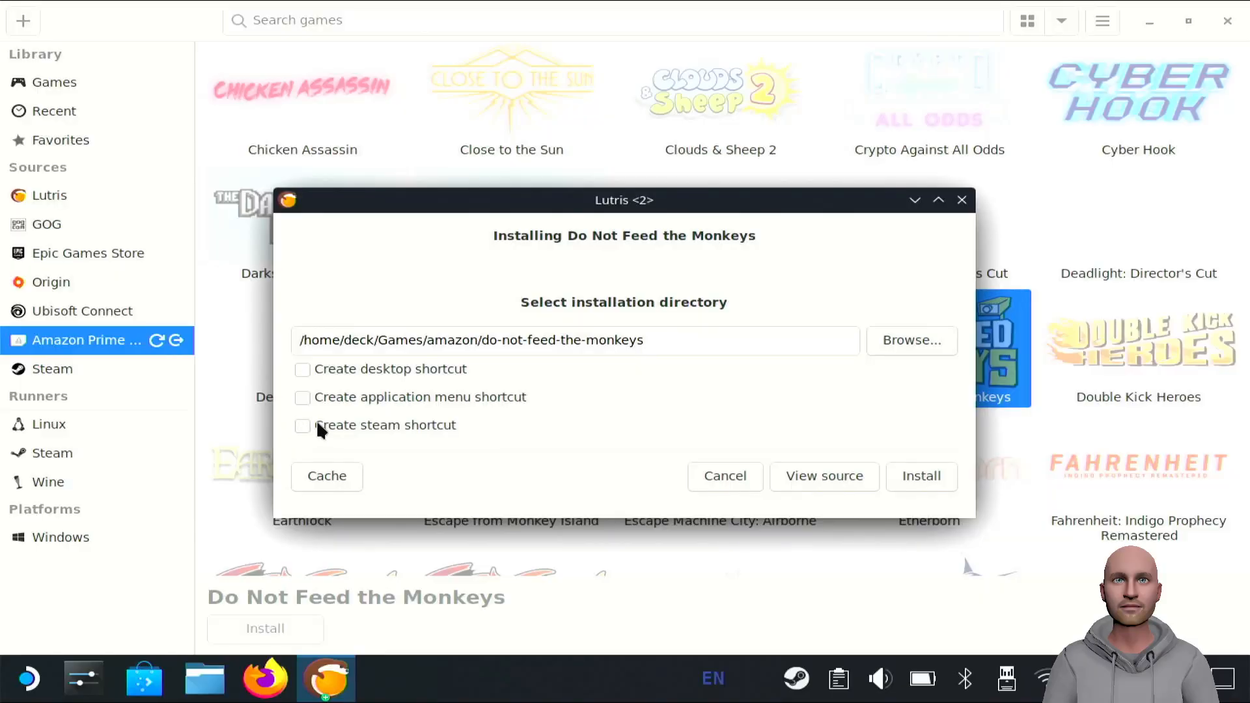
{"action": "mouse_move", "coordinate": [908, 400]}
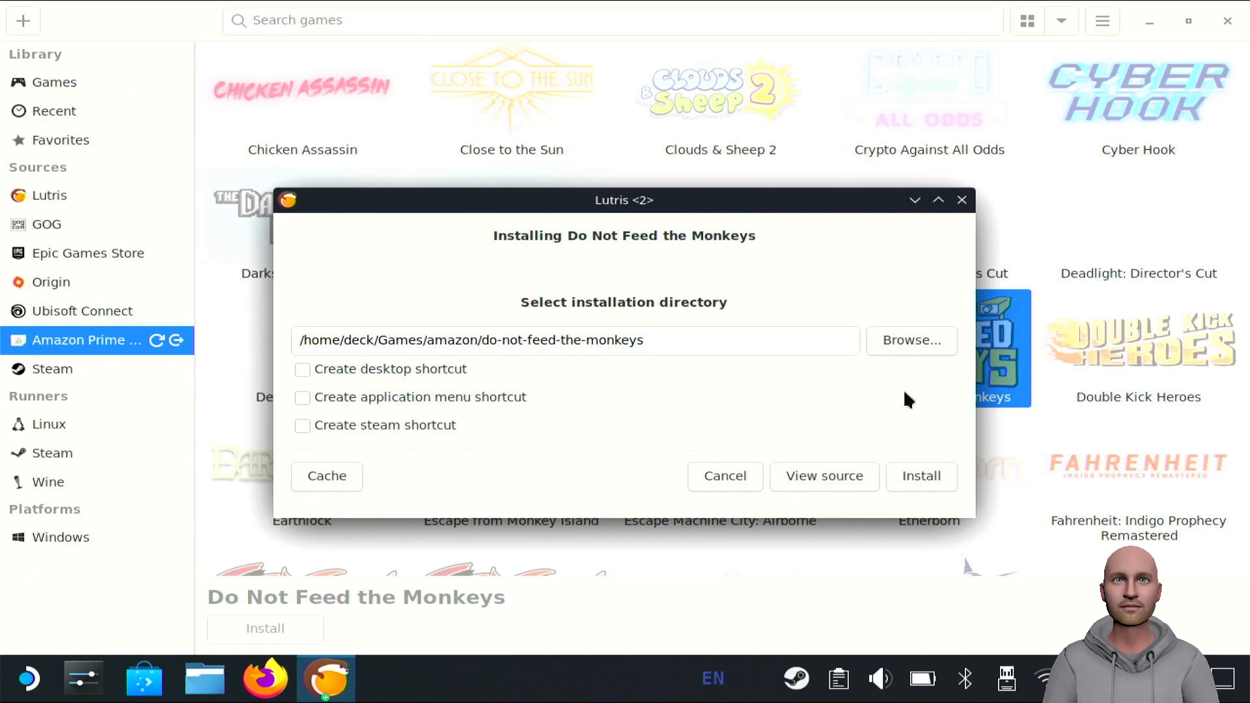
{"action": "mouse_move", "coordinate": [949, 484]}
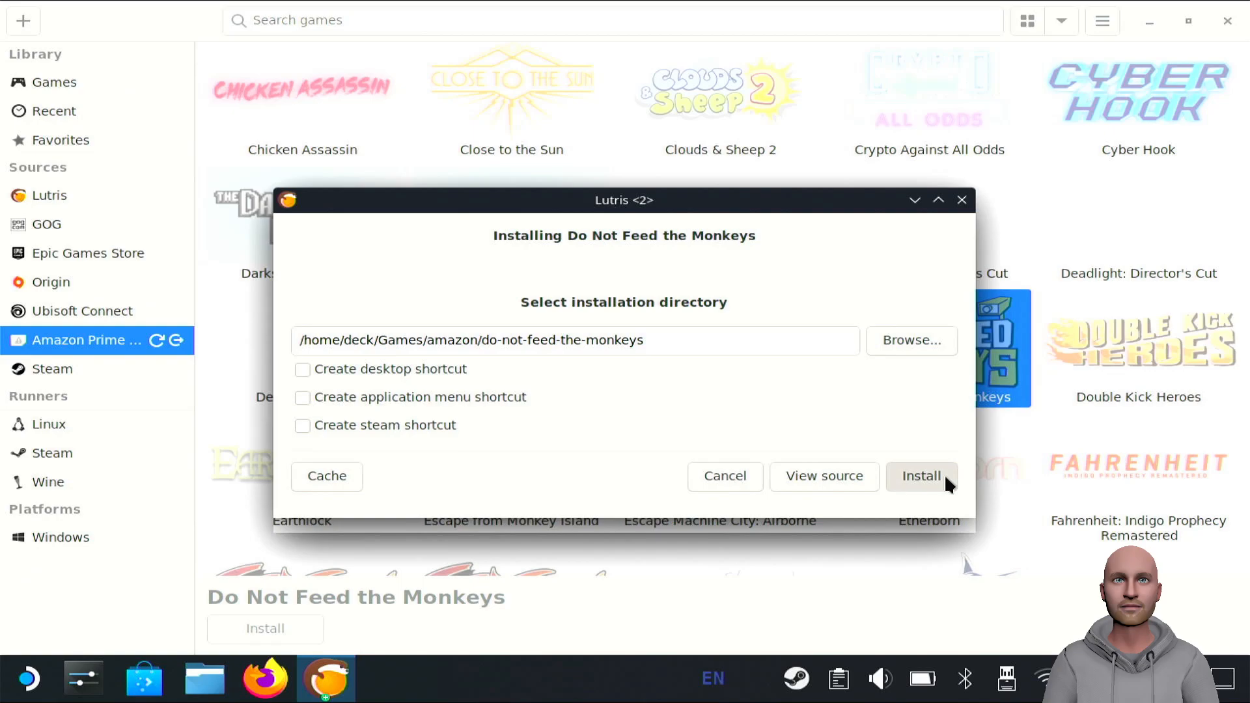
Step: Accept /home/deck/Games/amazon/do-not-feed-the-monkeys and continue to download the required files
{"action": "left_click", "coordinate": [920, 476]}
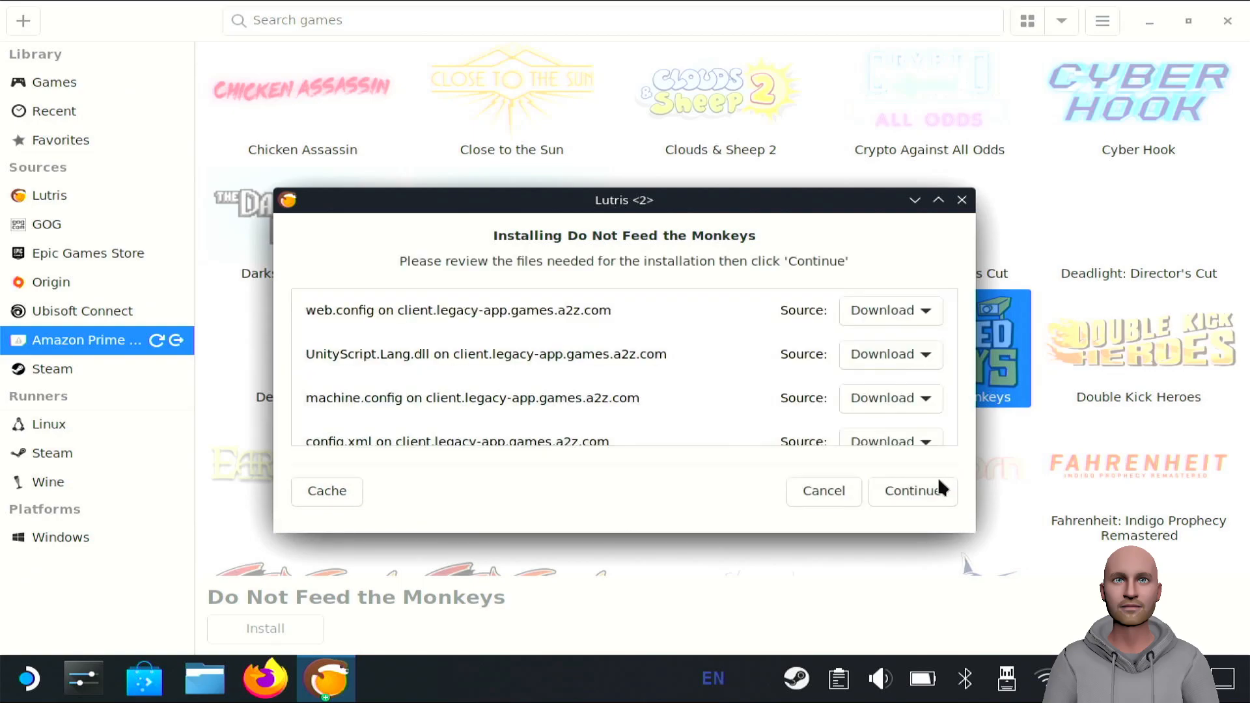
{"action": "mouse_move", "coordinate": [924, 496]}
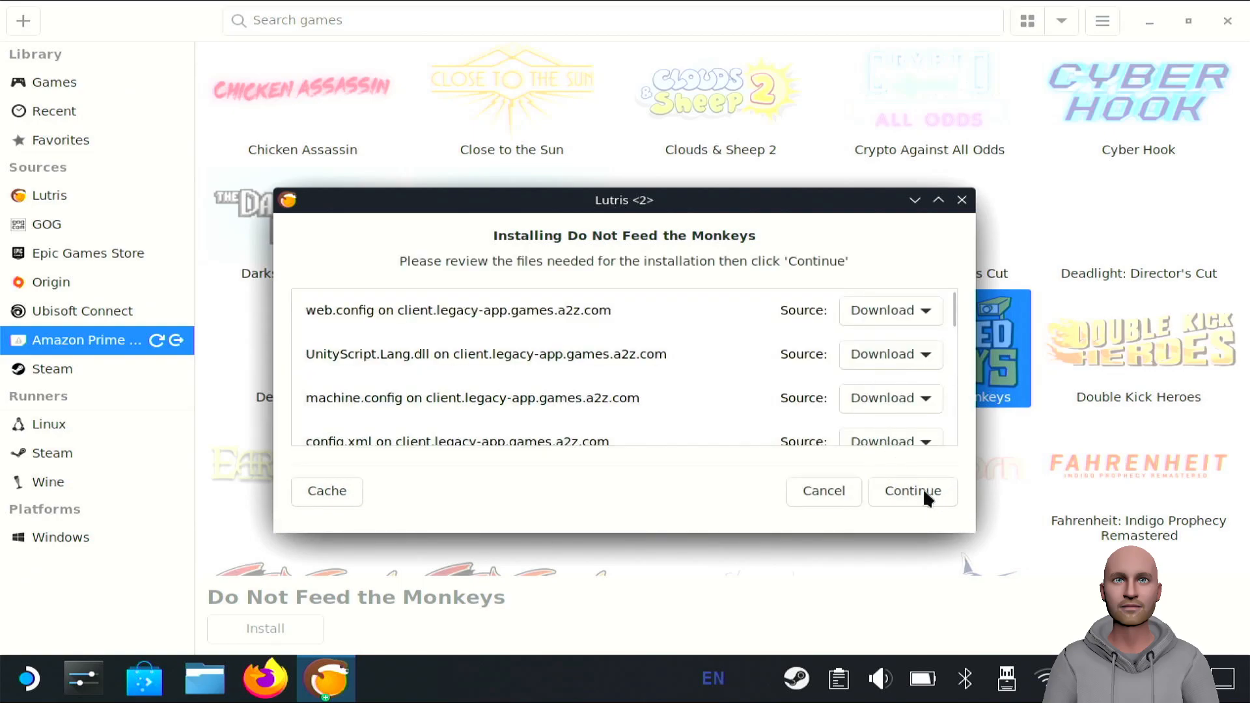
{"action": "left_click", "coordinate": [912, 491]}
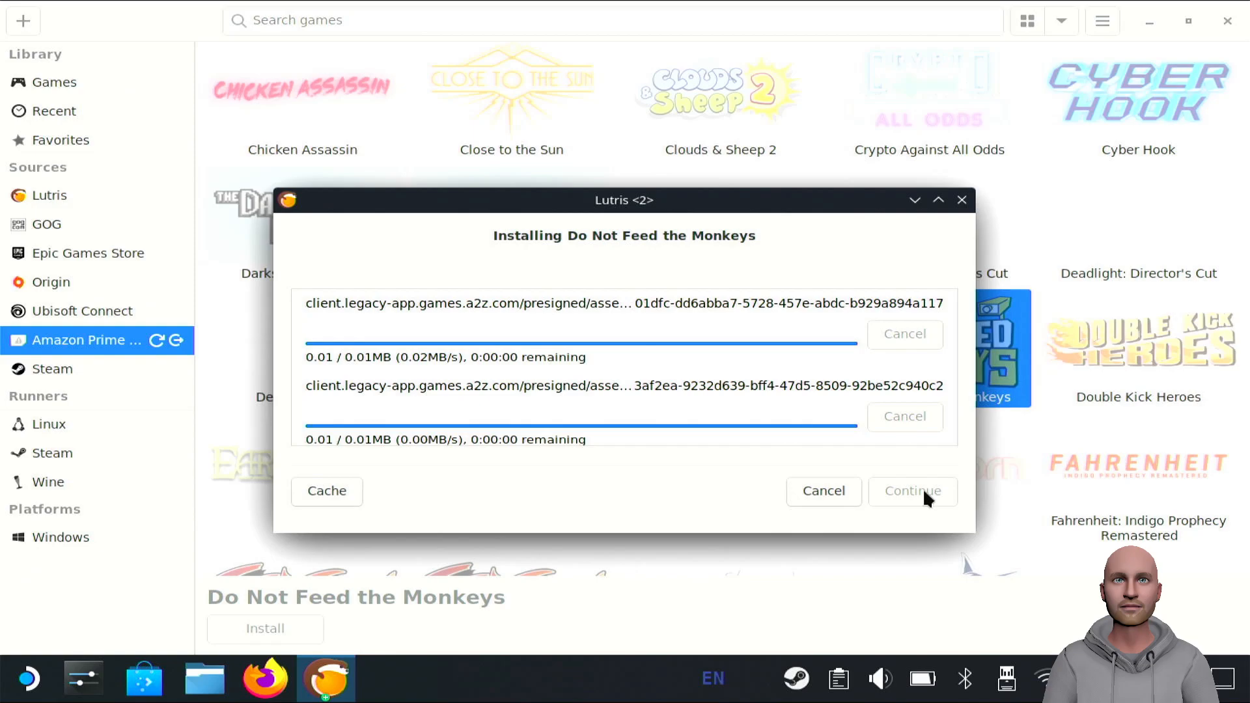
{"action": "mouse_move", "coordinate": [1083, 192]}
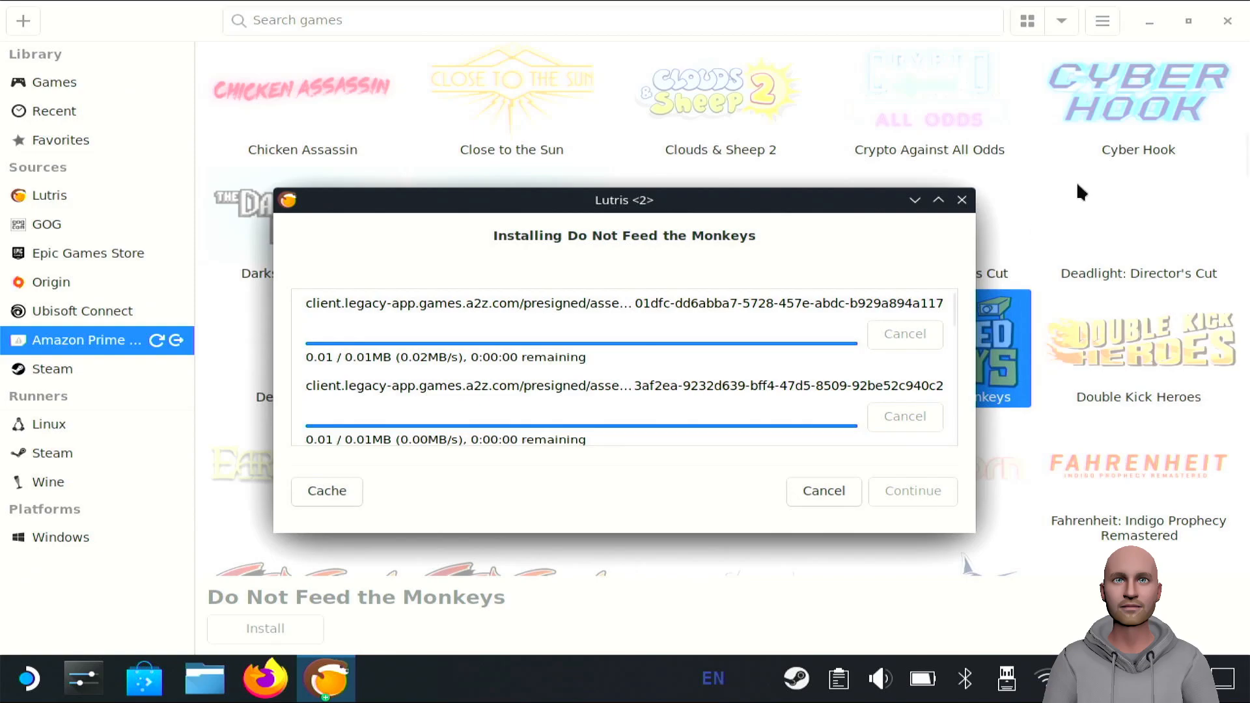
{"action": "mouse_move", "coordinate": [991, 104]}
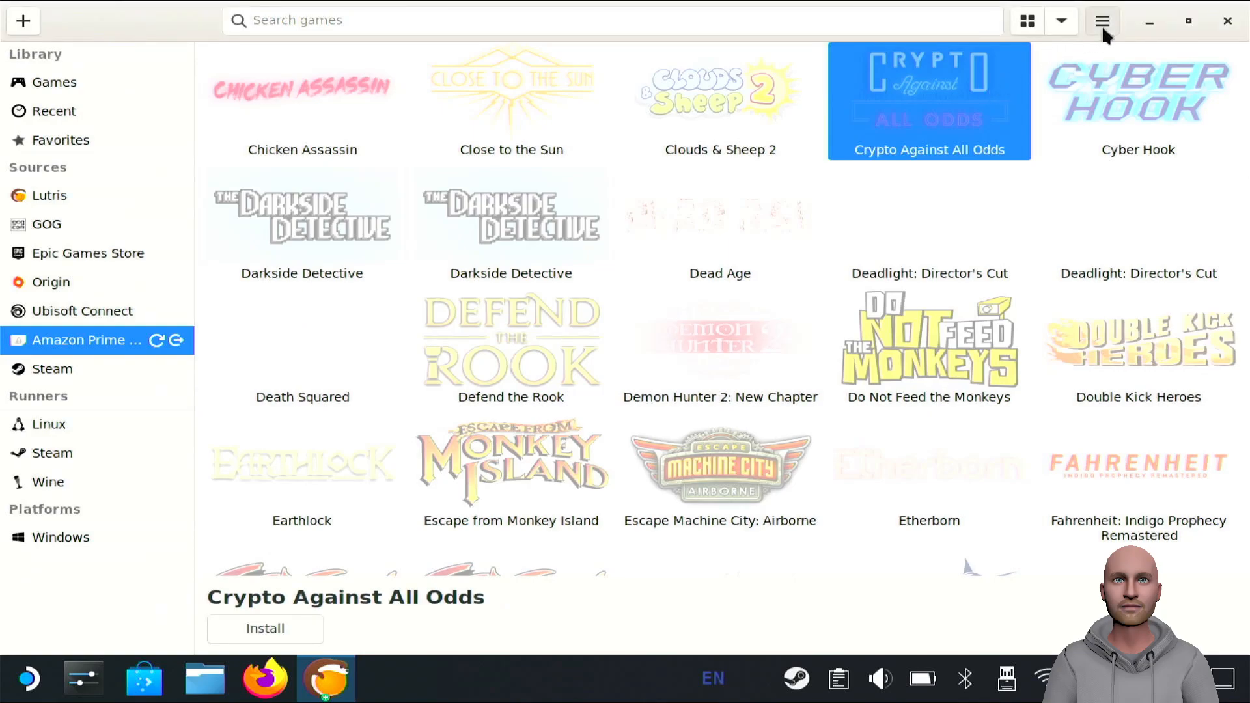
Step: Choose Preferences from the hamburger menu to open the Interface settings
{"action": "left_click", "coordinate": [1102, 21]}
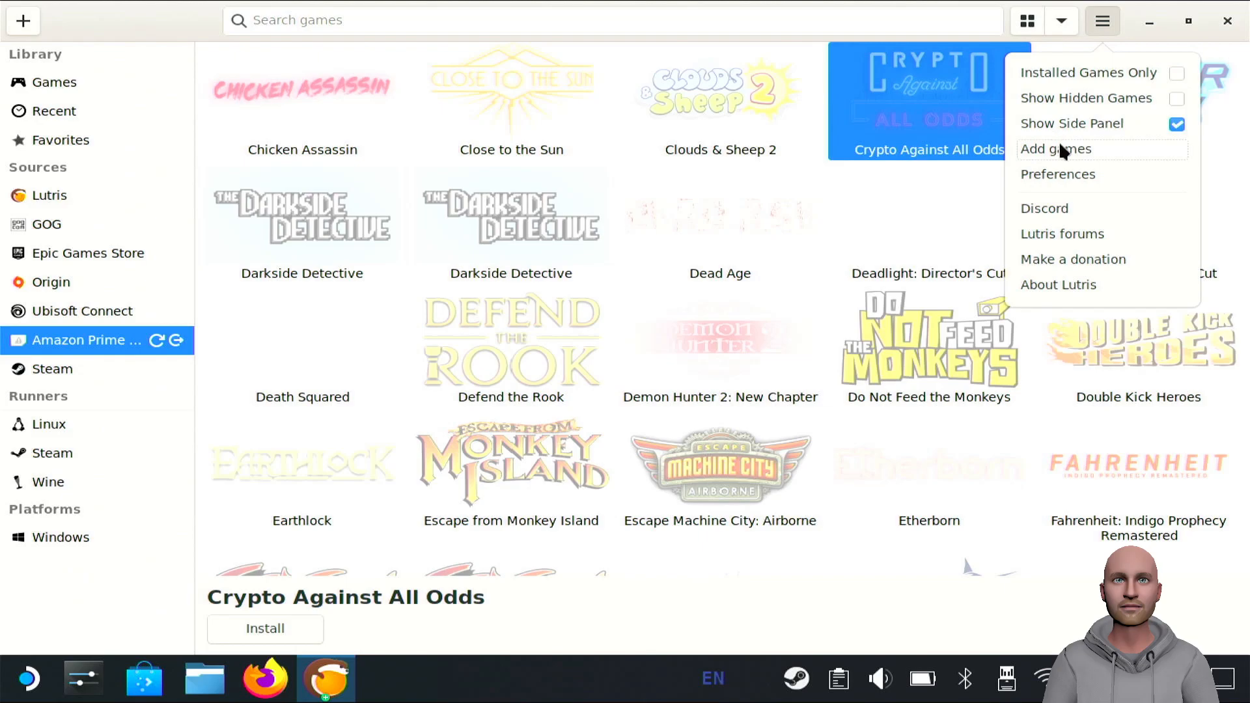
{"action": "mouse_move", "coordinate": [1058, 174]}
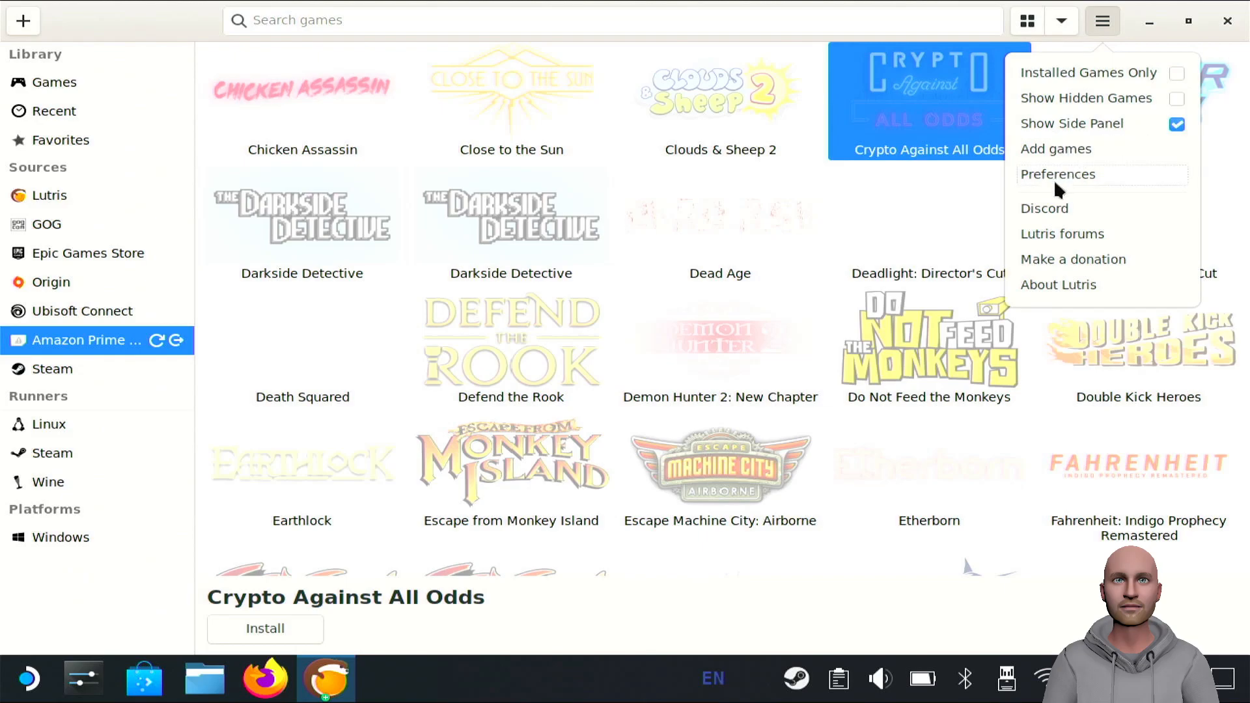
{"action": "left_click", "coordinate": [1057, 174]}
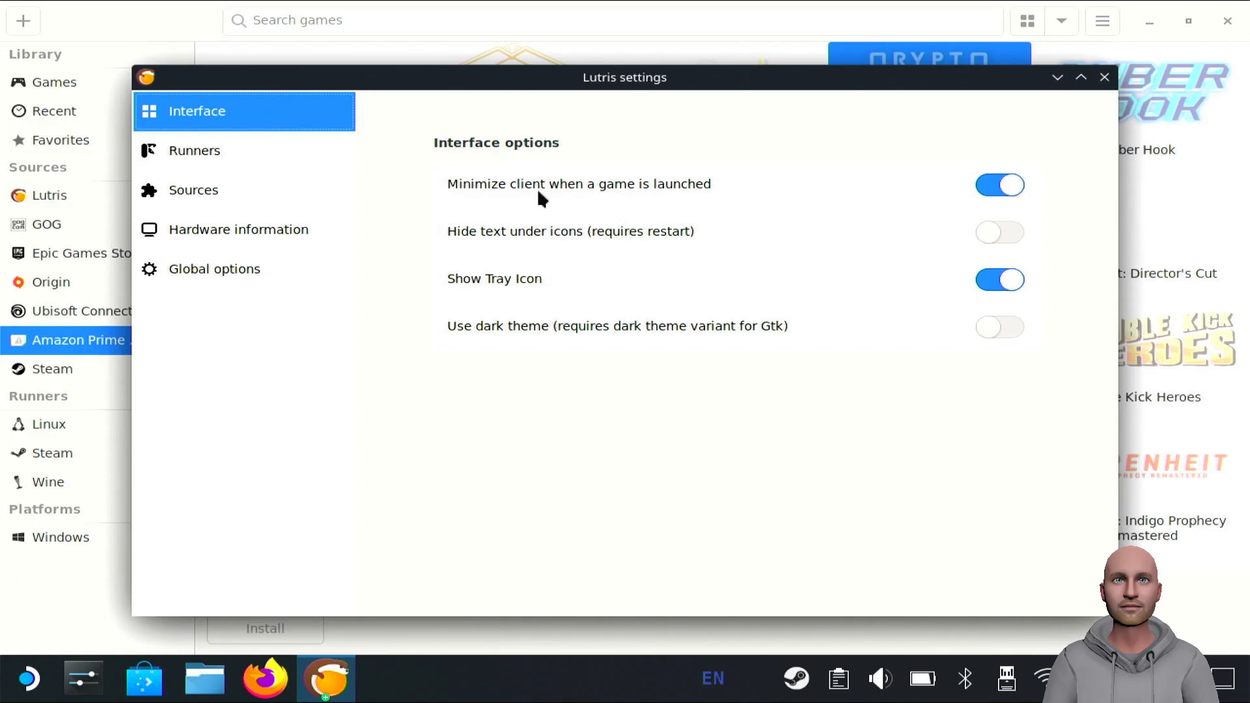
{"action": "mouse_move", "coordinate": [239, 197]}
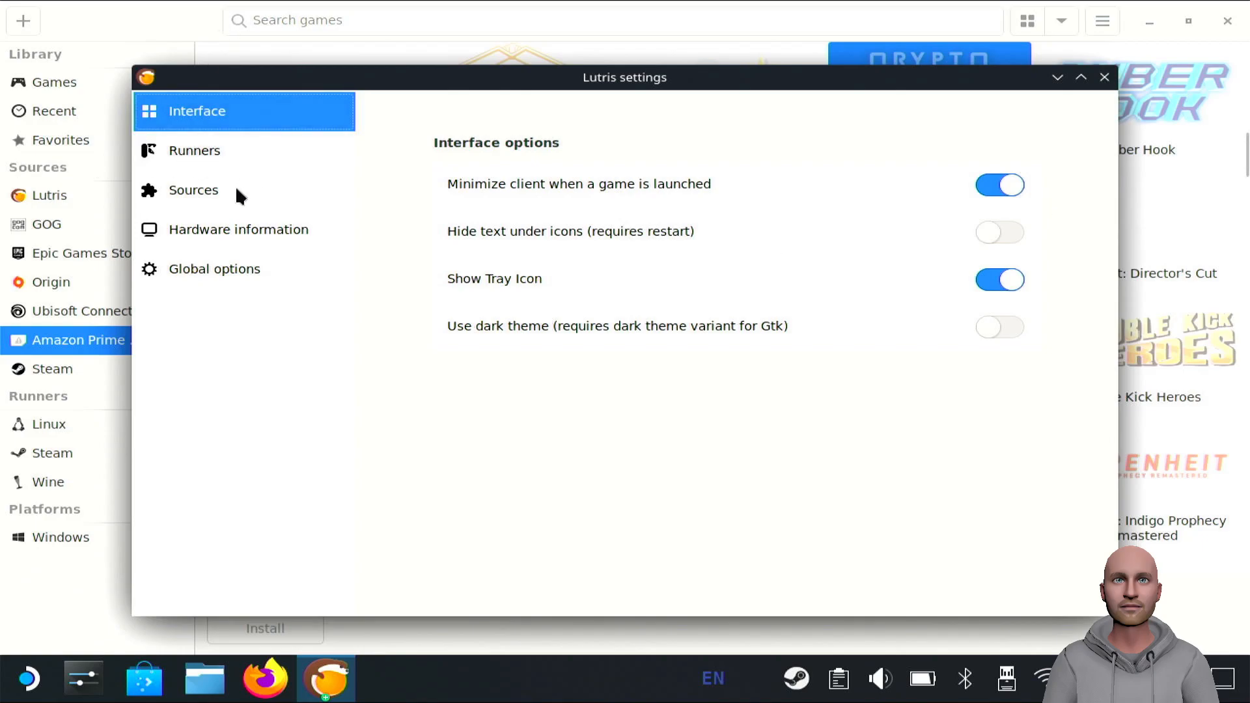
Step: Open Global options and toggle Disable Lutris Runtime off, then back on
{"action": "left_click", "coordinate": [192, 189]}
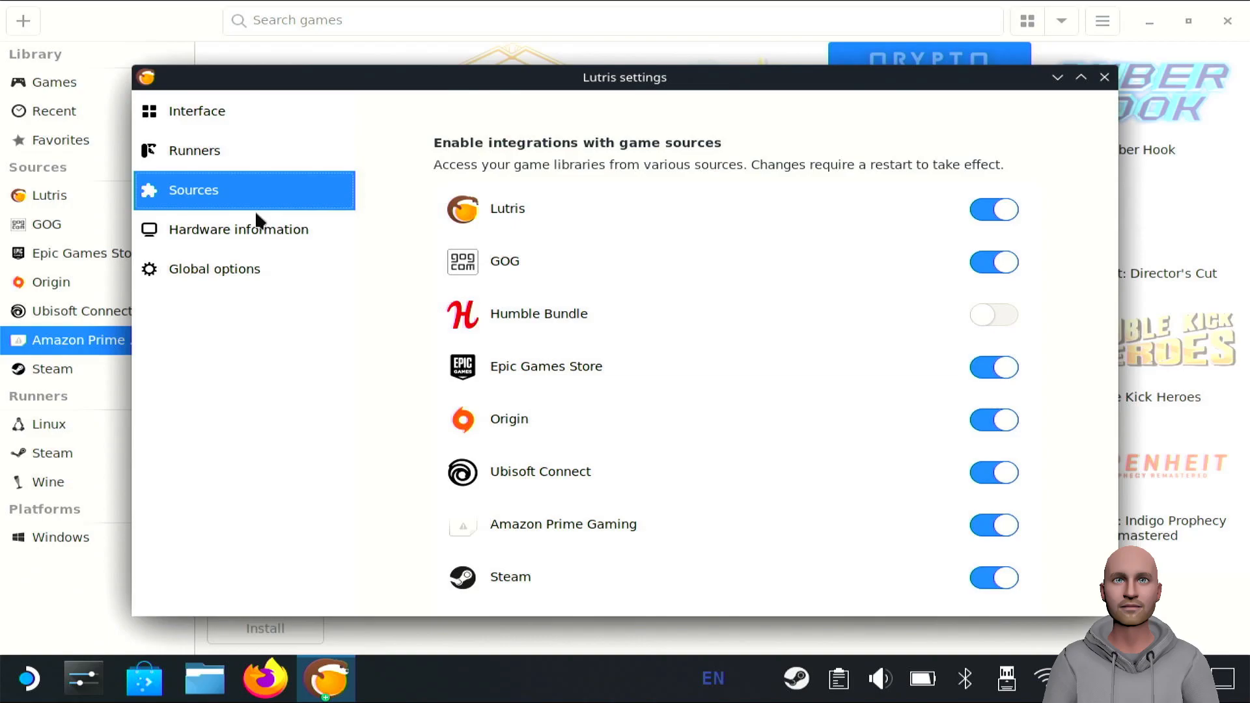
{"action": "left_click", "coordinate": [213, 269]}
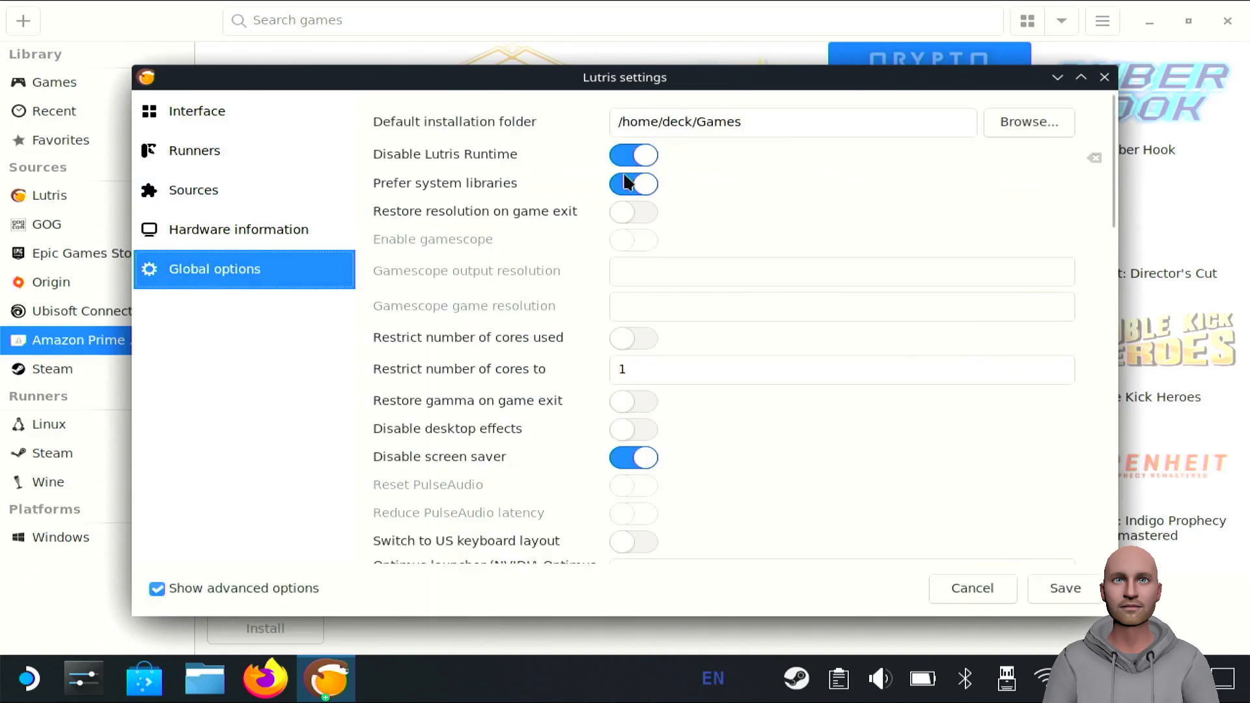
{"action": "left_click", "coordinate": [633, 184]}
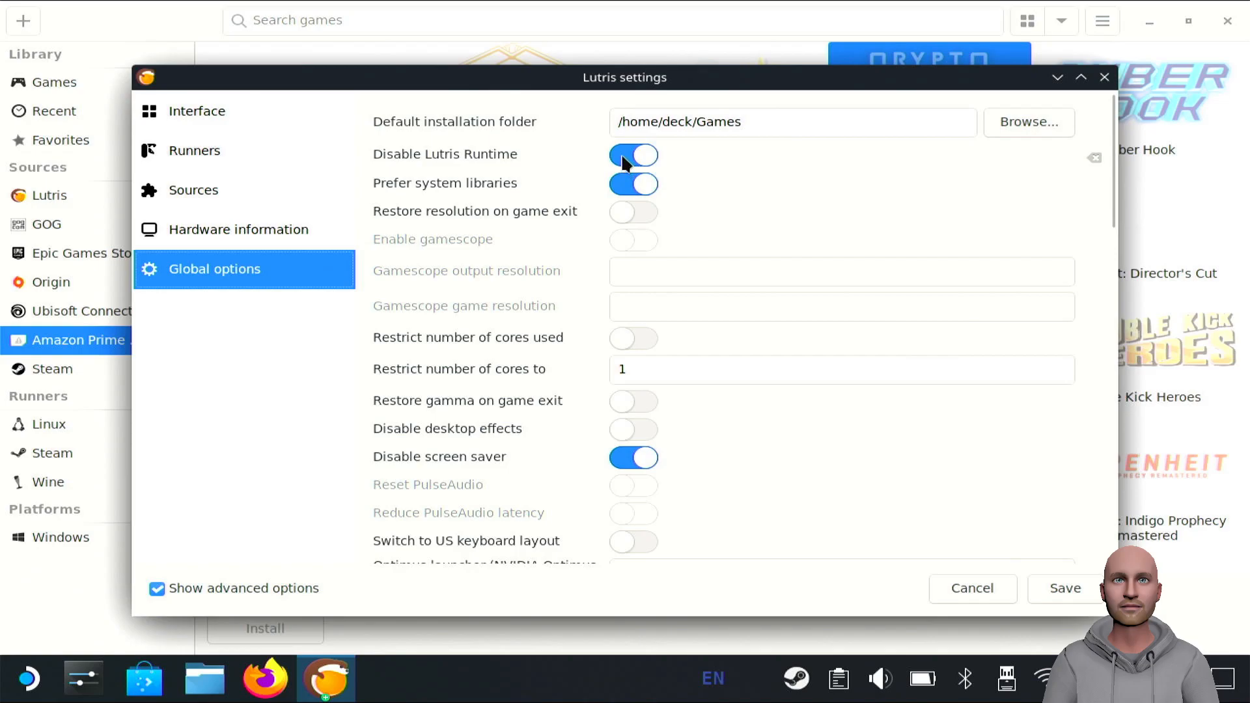
{"action": "left_click", "coordinate": [633, 155]}
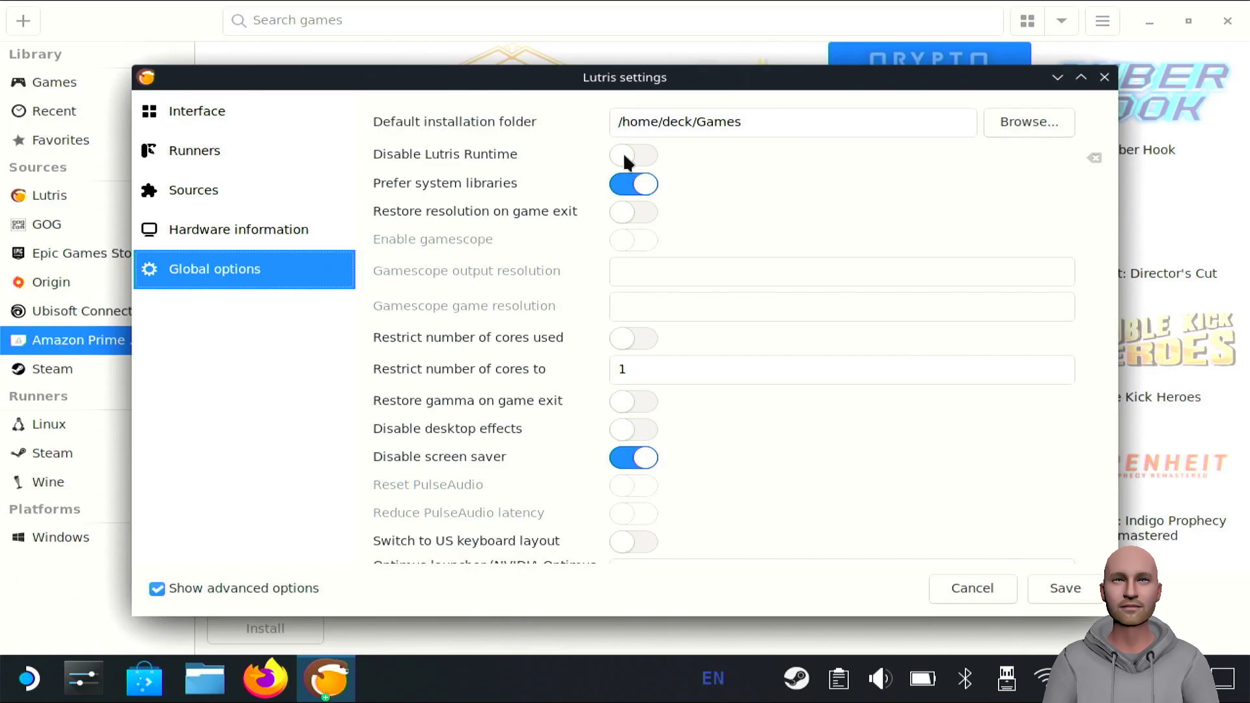
{"action": "left_click", "coordinate": [633, 155]}
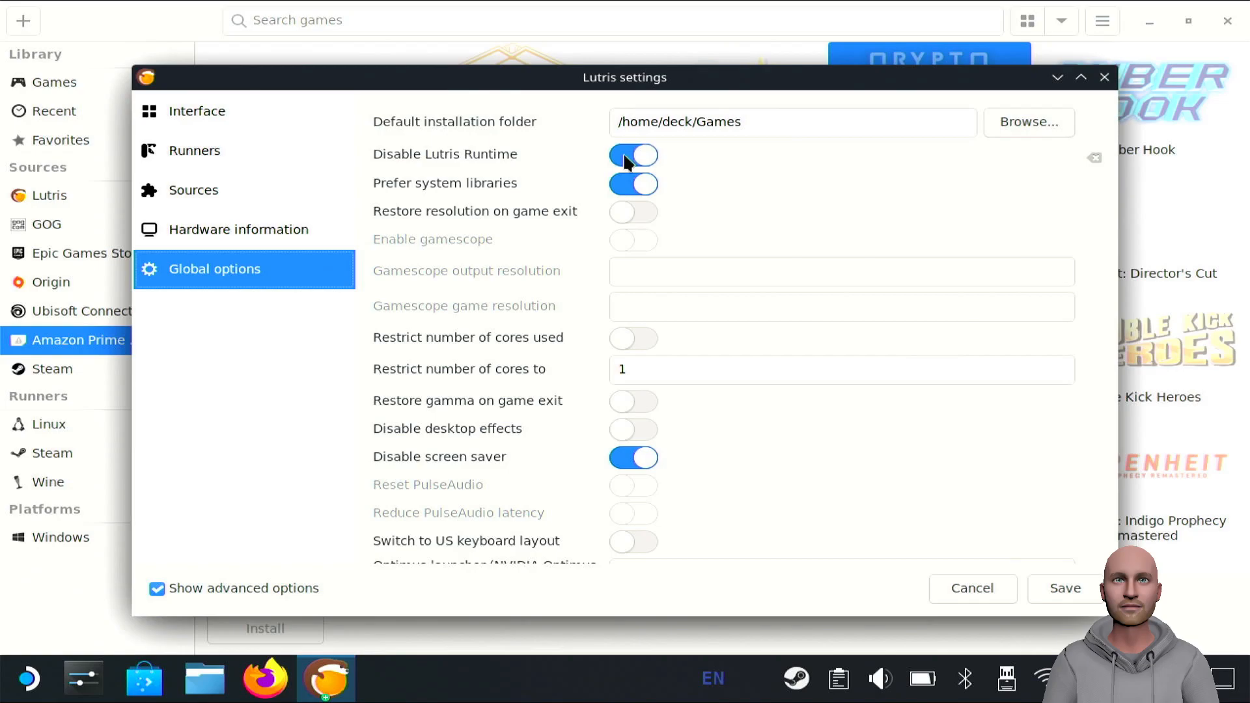